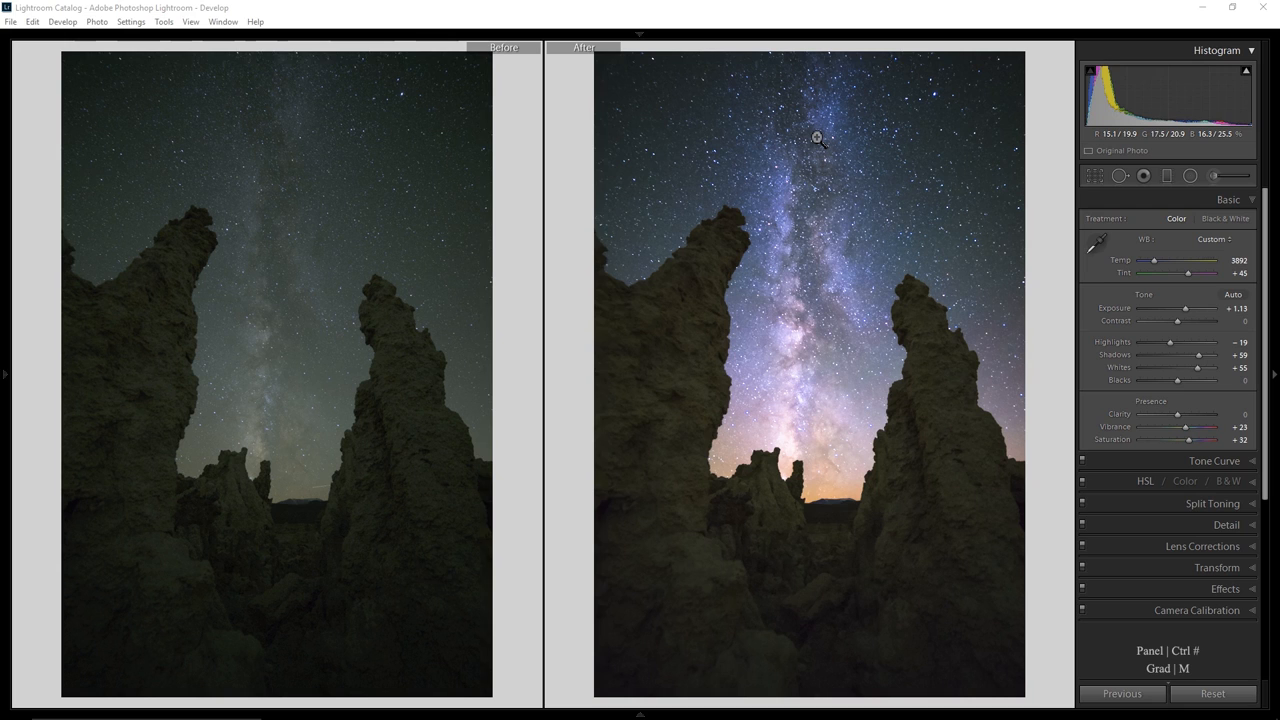
mouse_move(984, 568)
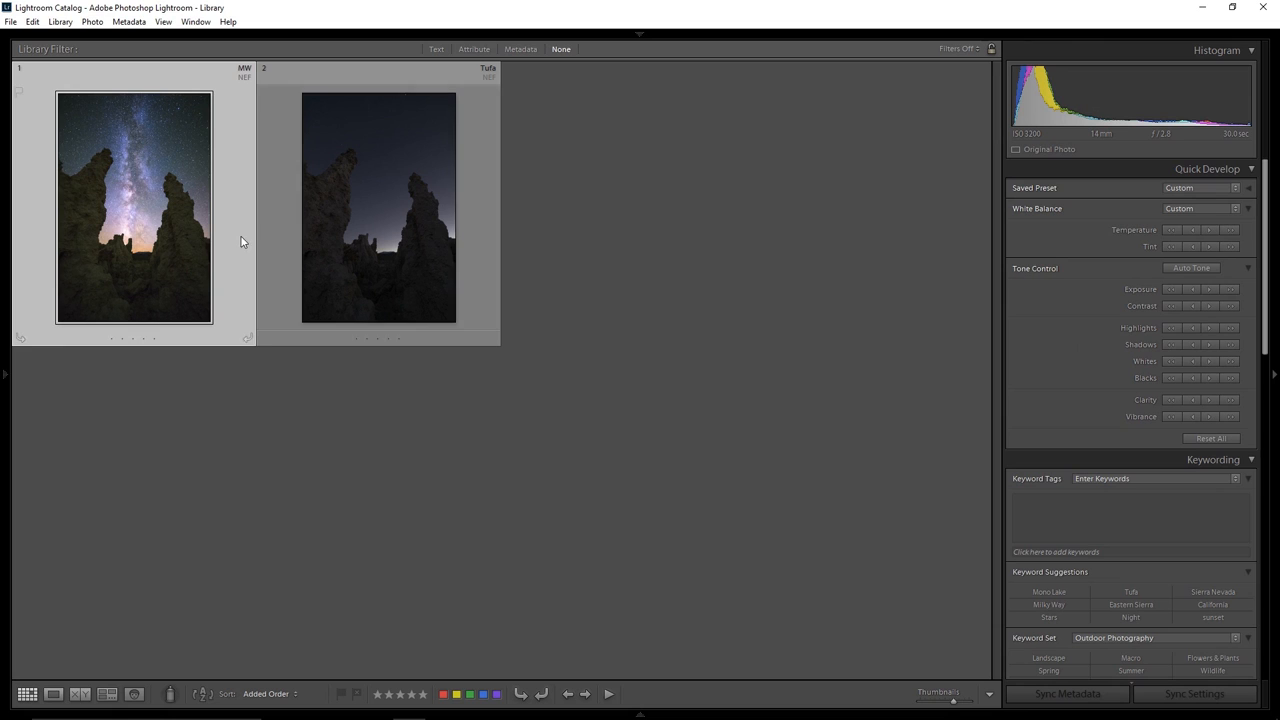
- Open the dusk Tufa photo on its own in Loupe view
double_click(134, 206)
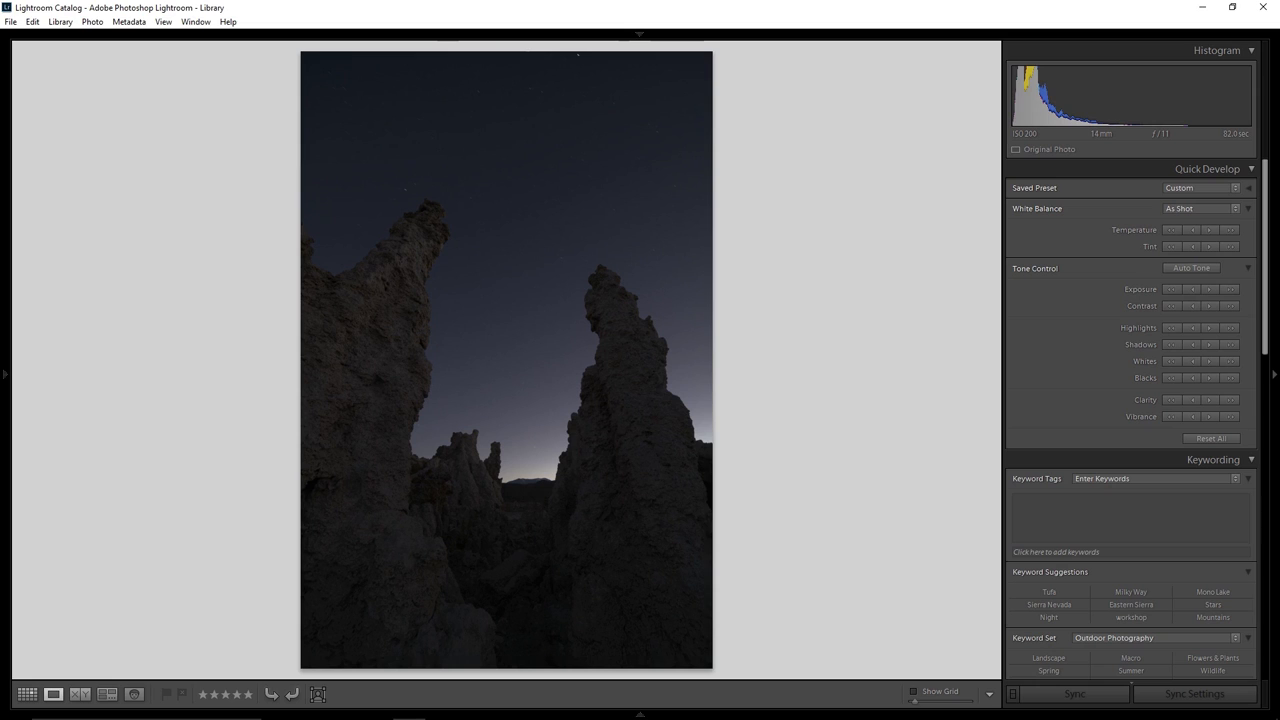
mouse_move(1156, 148)
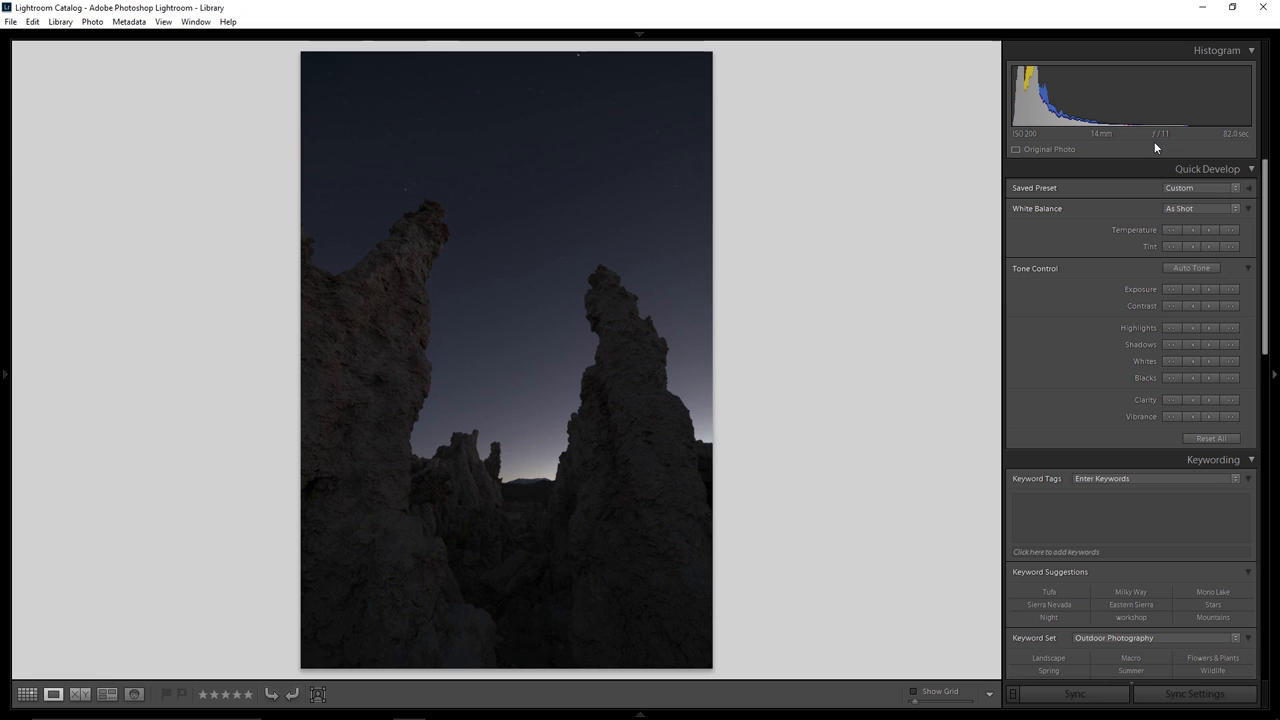
mouse_move(1240, 140)
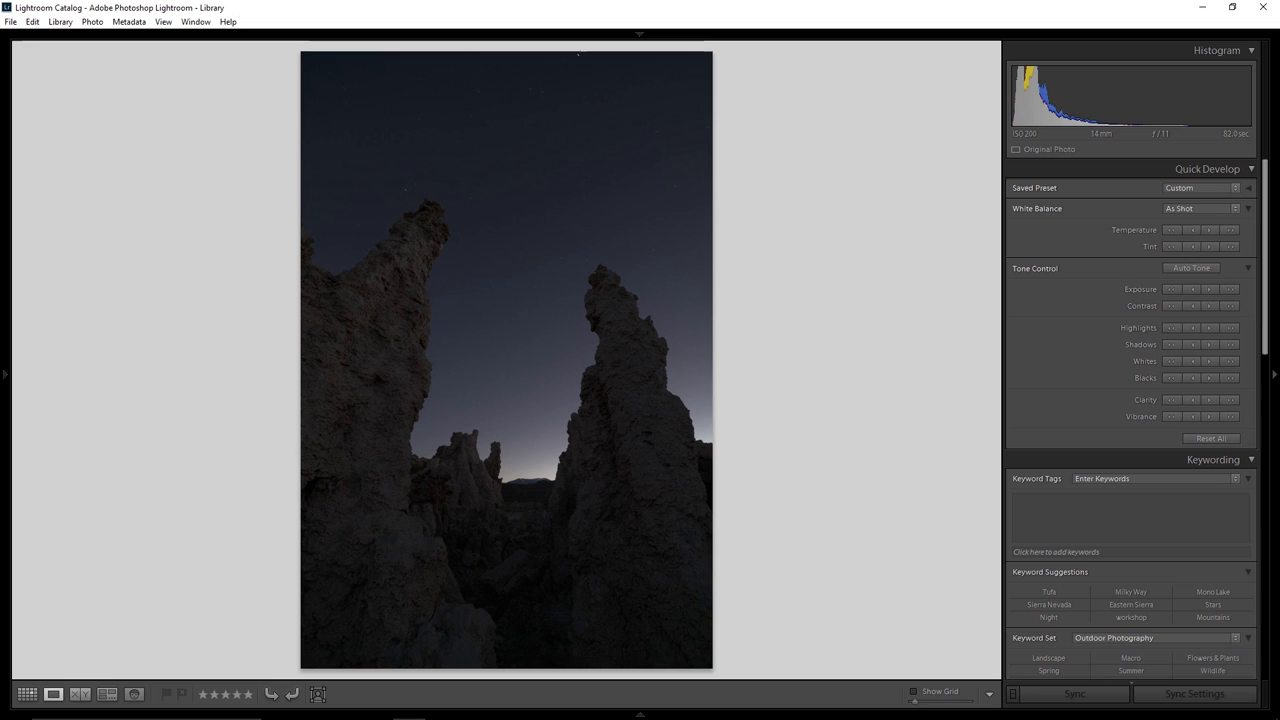
- Back in Grid view, reset the Milky Way Copy 1 via Develop Settings > Reset
left_click(28, 692)
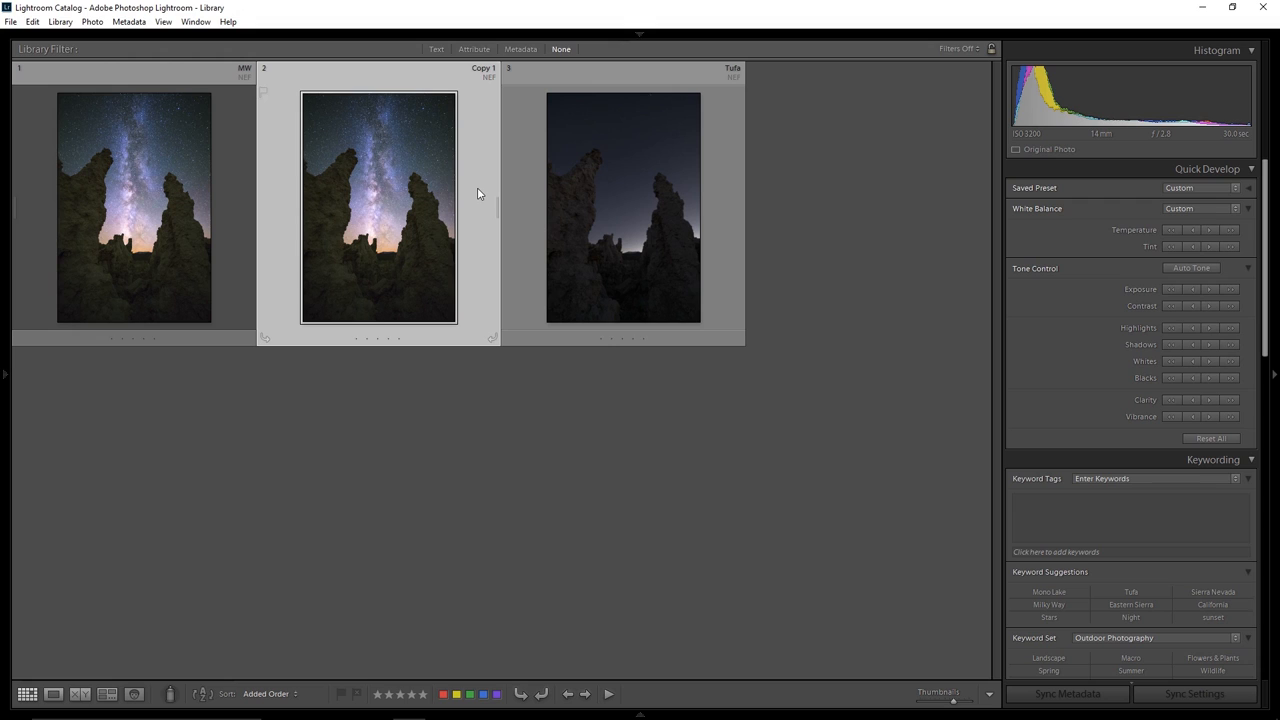
right_click(378, 200)
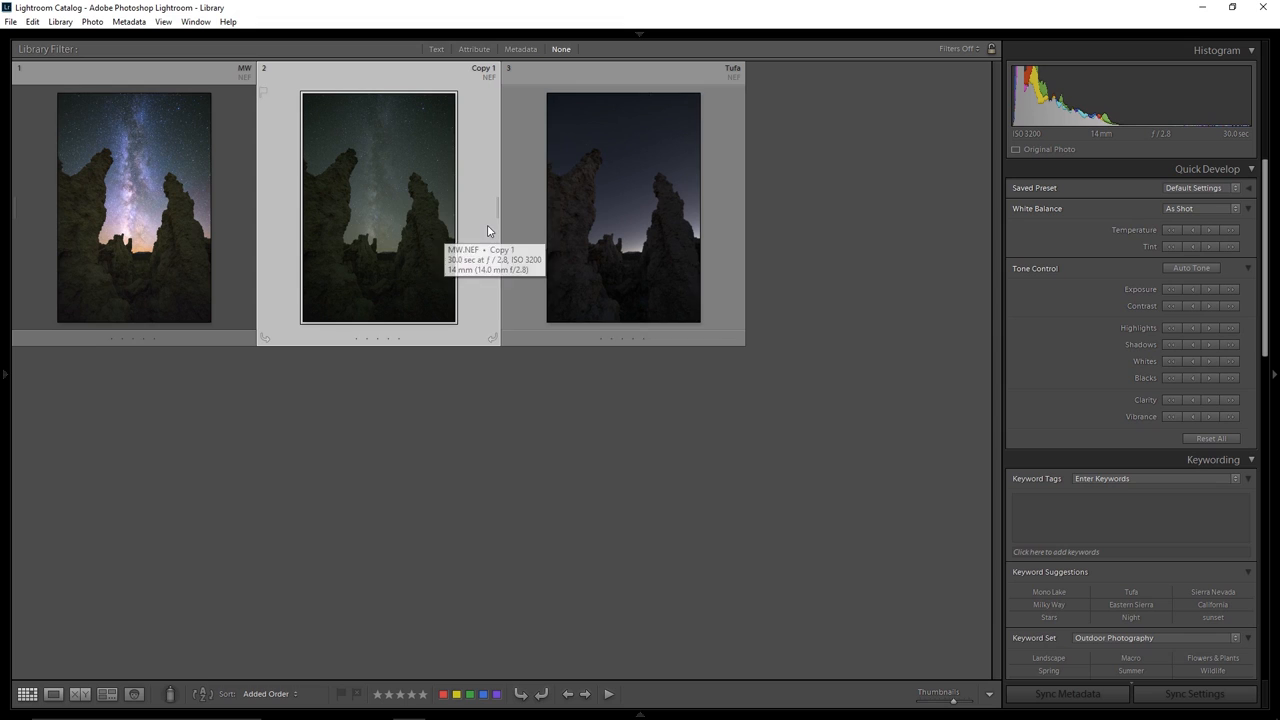
mouse_move(536, 262)
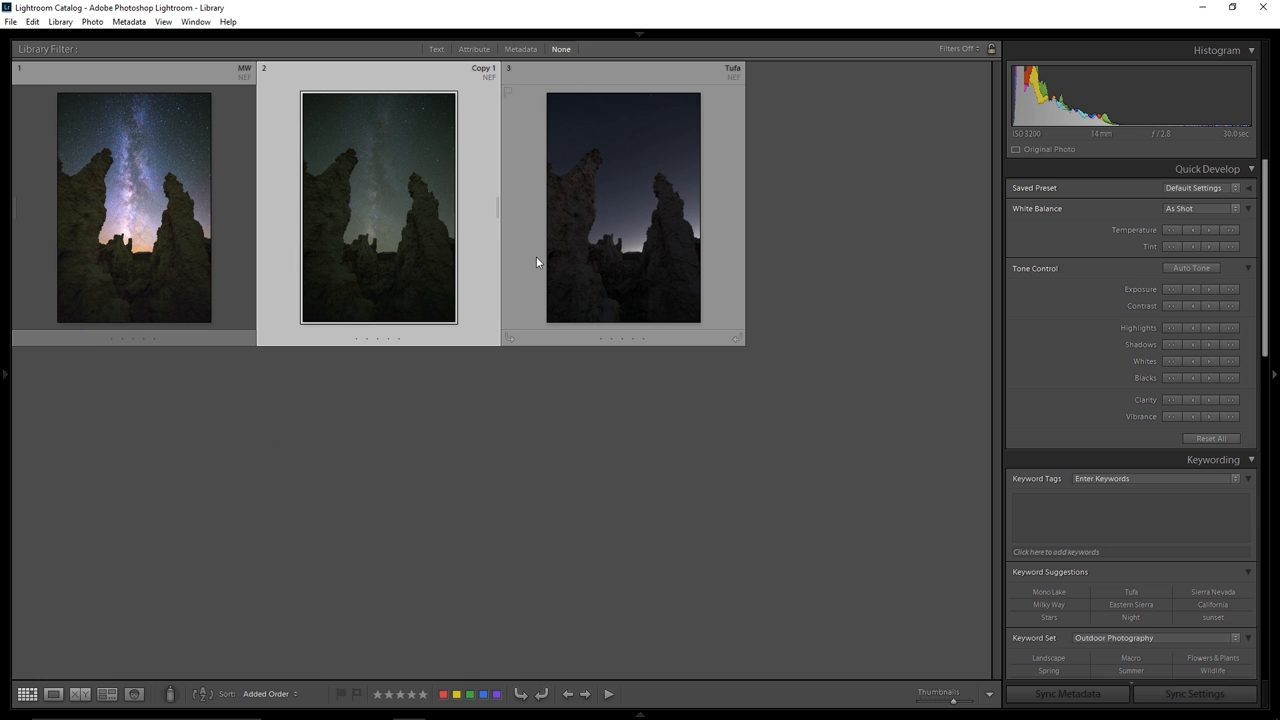
- Open the unedited Milky Way copy in Loupe view to inspect stars and rock detail
double_click(624, 206)
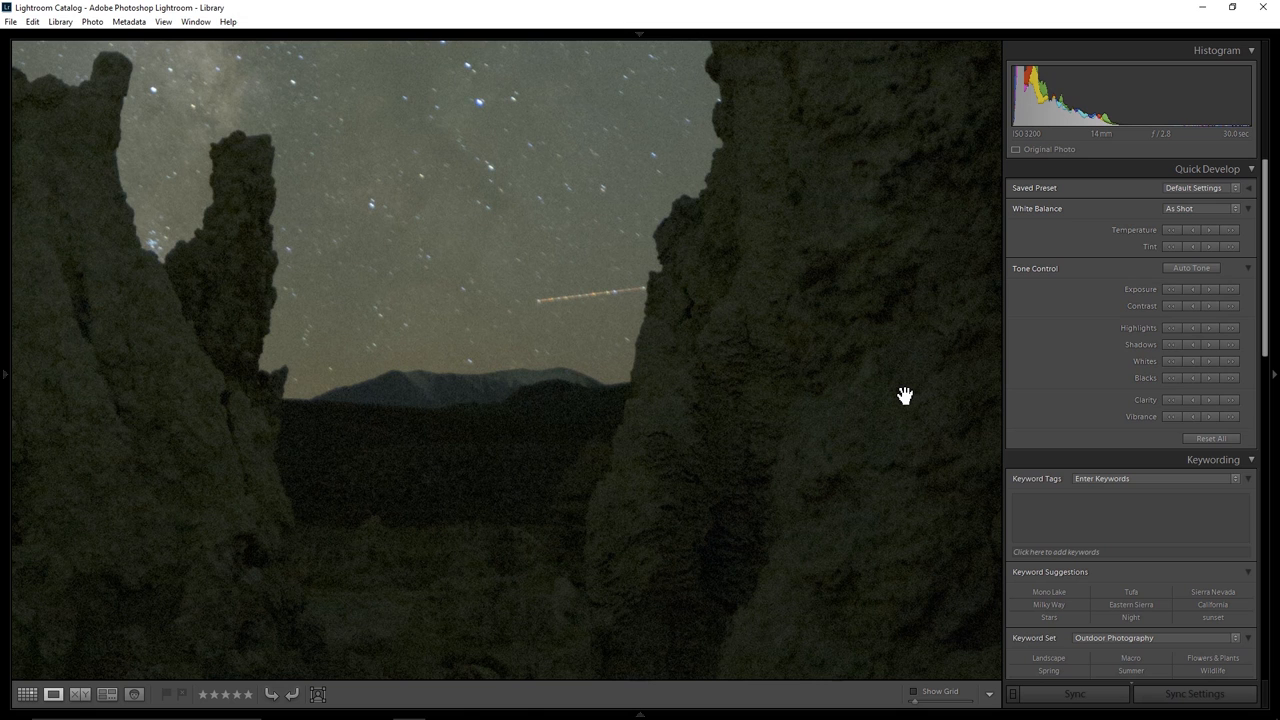
- Zoom out of the close-up and show the Tufa photo at full size
left_click(904, 396)
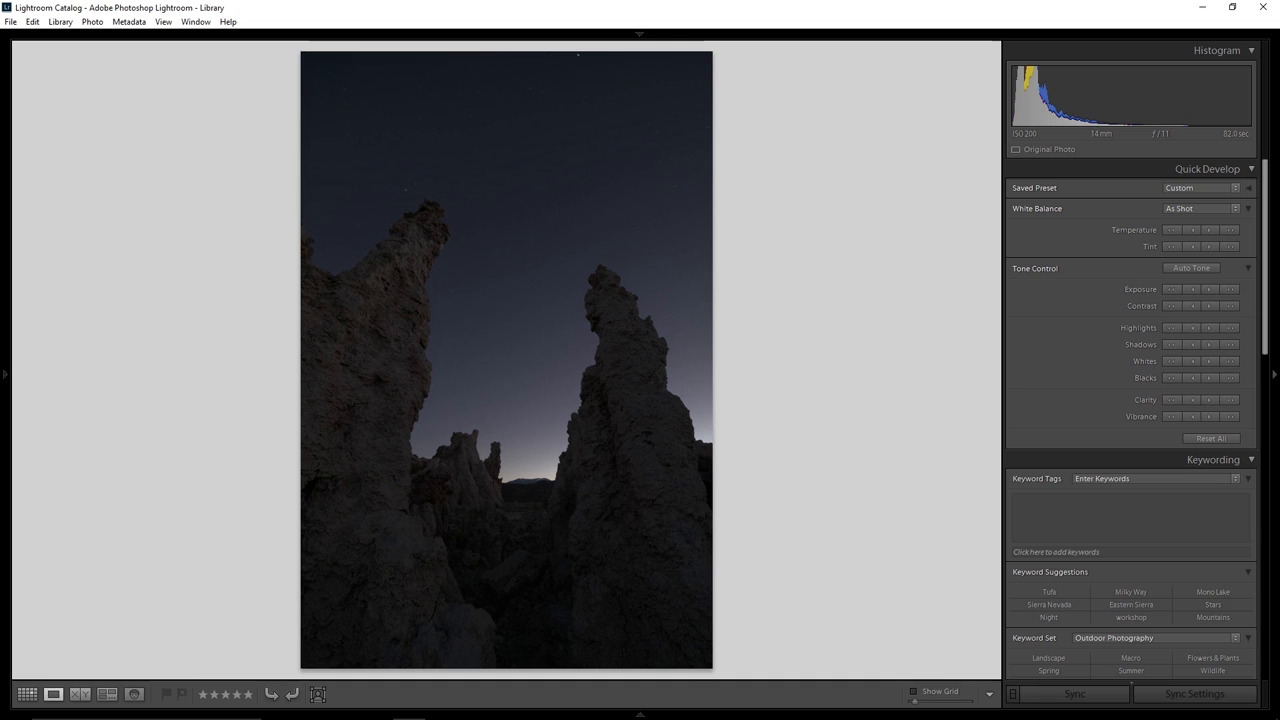
- In Develop, sample the sky for white balance and warm the Tufa photo's Temp slider
left_click(60, 20)
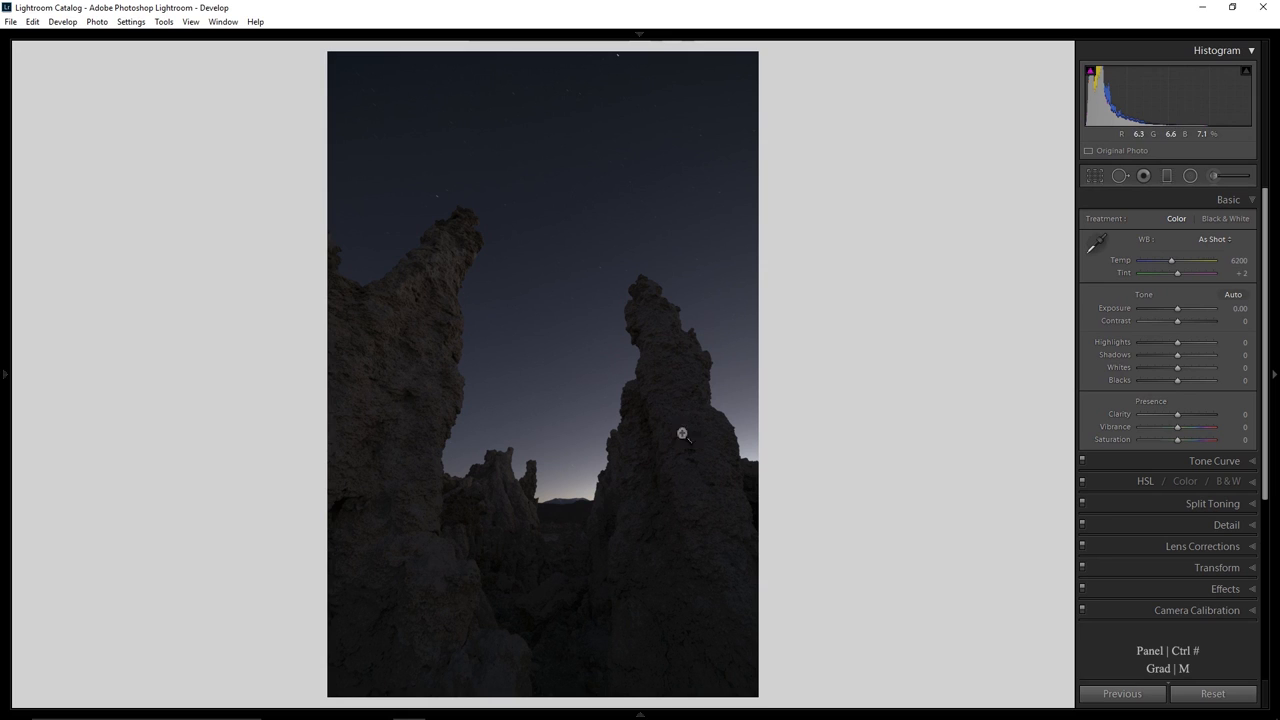
left_click(684, 434)
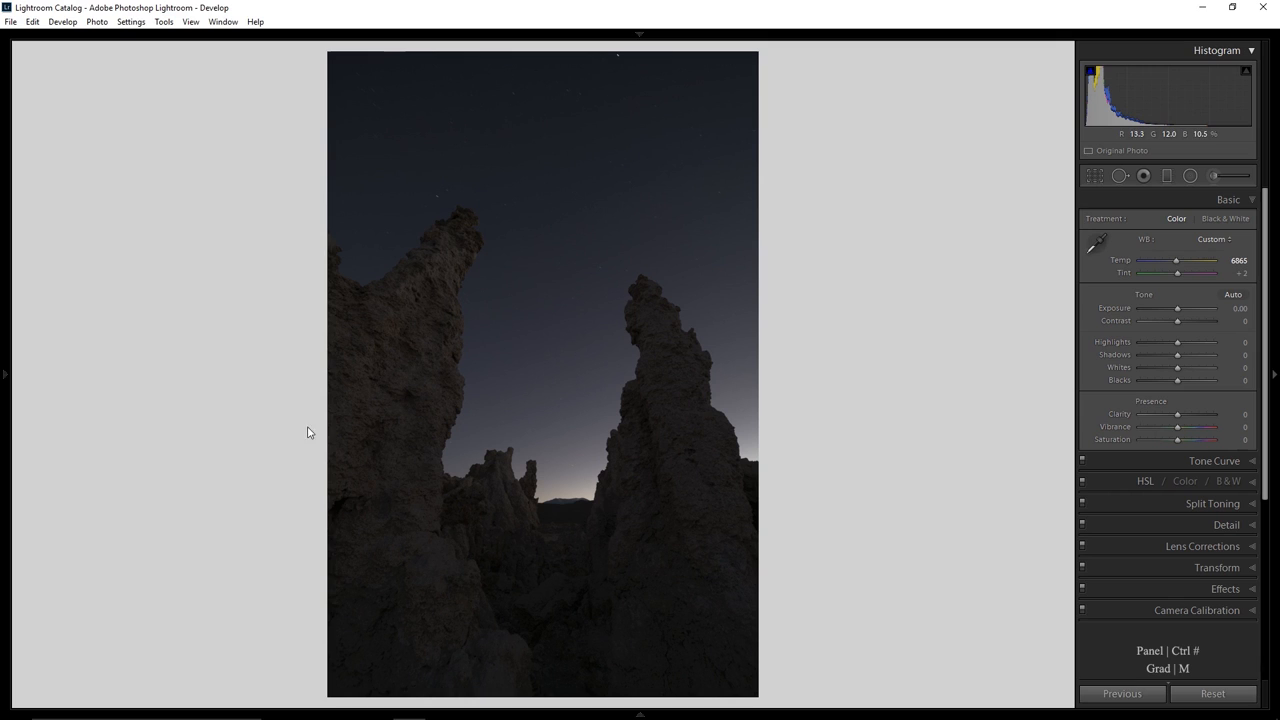
left_click_drag(1170, 260, 1178, 260)
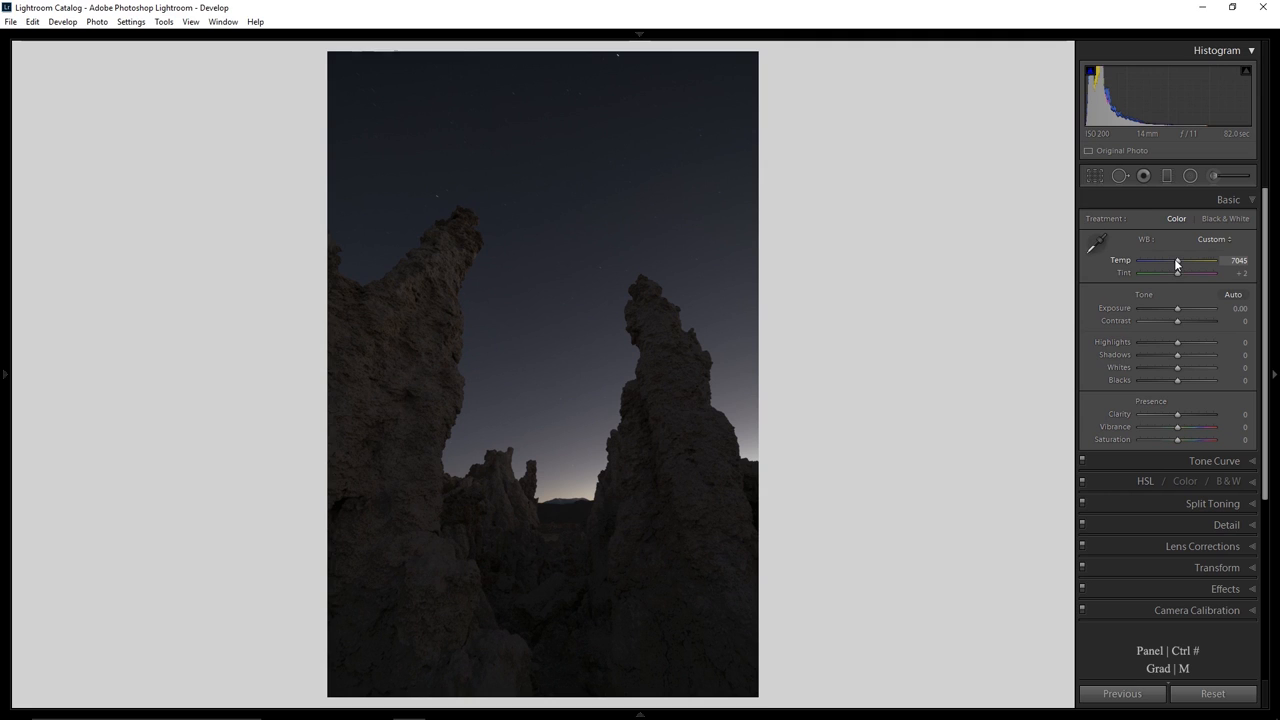
left_click_drag(1176, 260, 1180, 260)
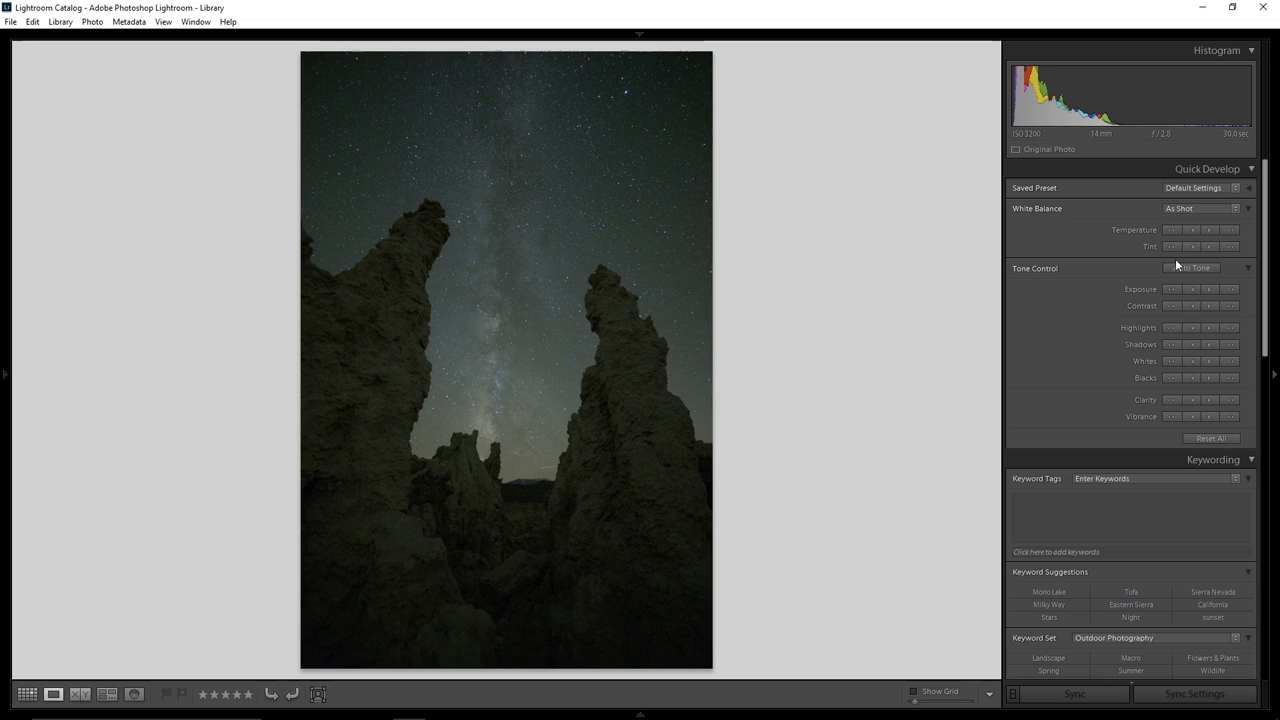
mouse_move(1208, 246)
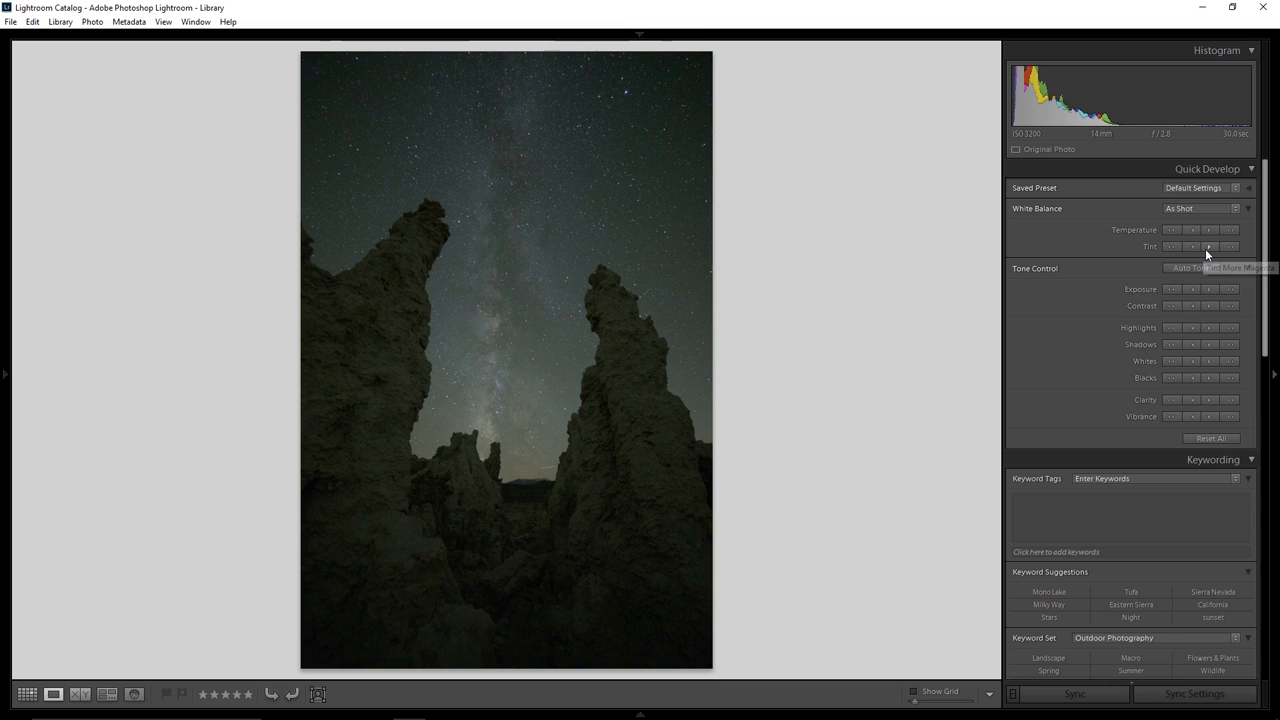
- Send both selected photos to Photoshop as Smart Object layers in one document
left_click(1232, 246)
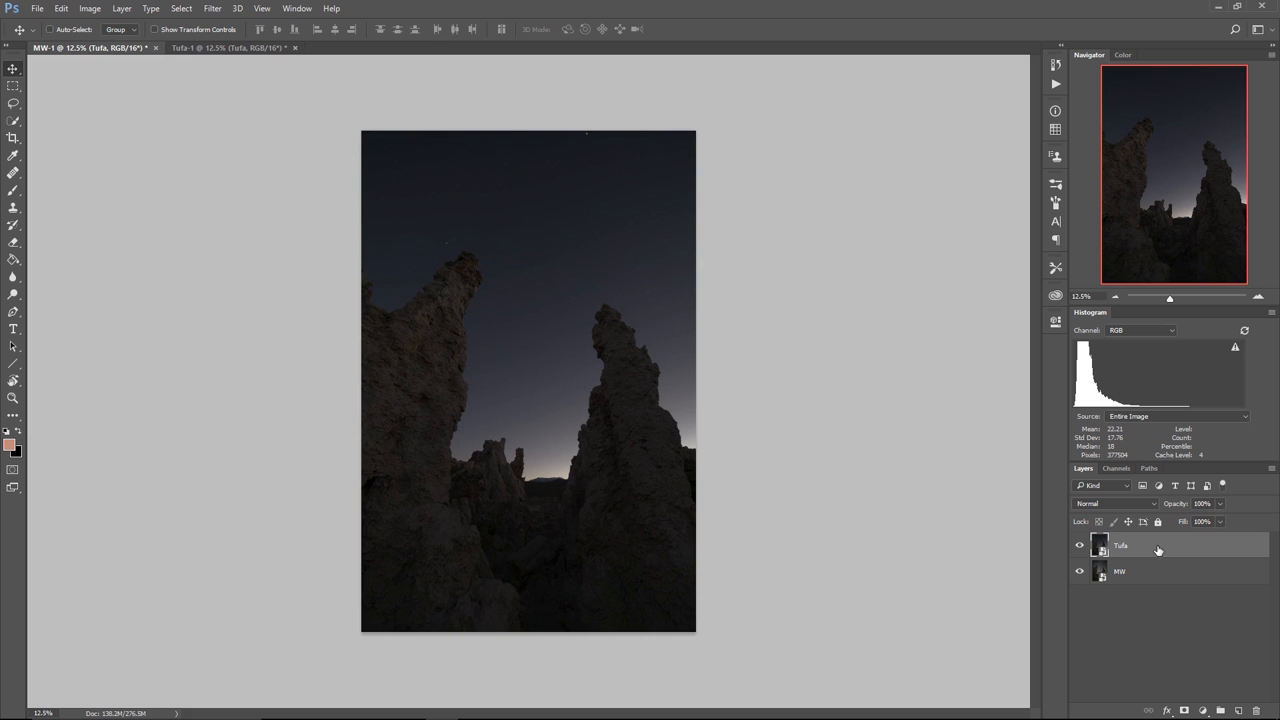
left_click(1080, 544)
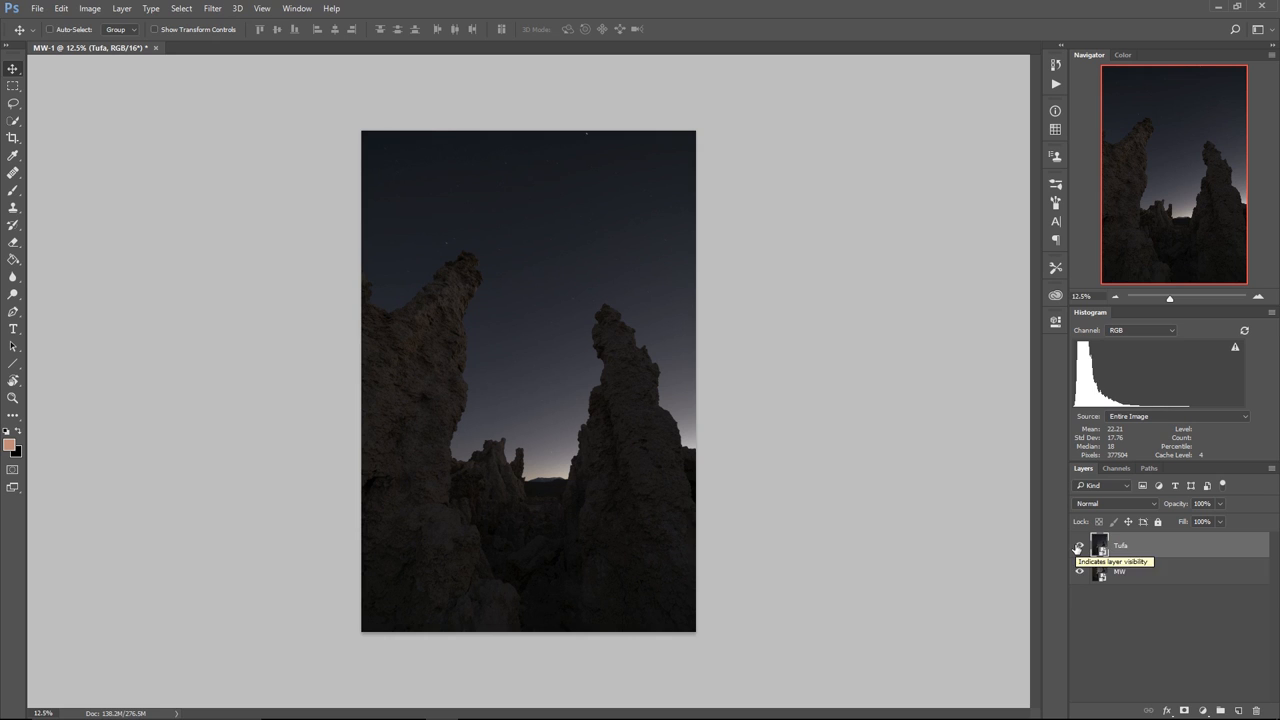
- Add a grey Luminosity layer to compare sky colours, then reopen the Milky Way layer in Camera Raw
left_click(432, 192)
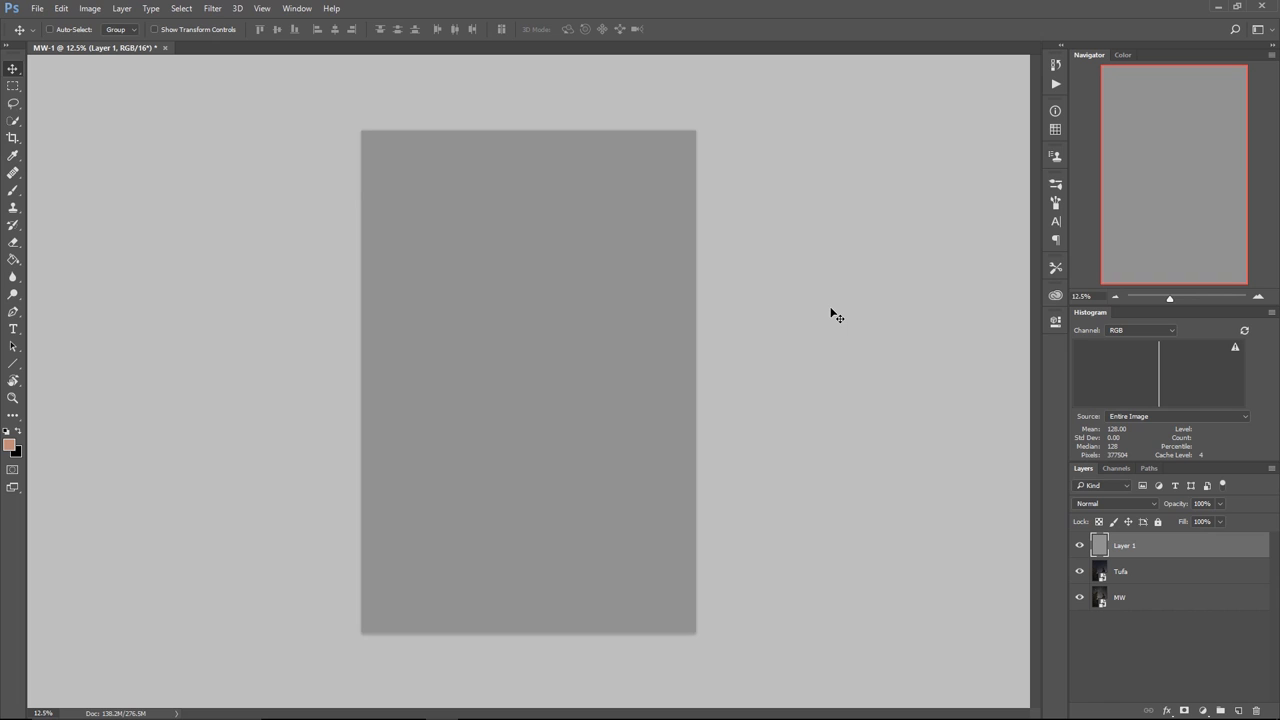
mouse_move(1156, 510)
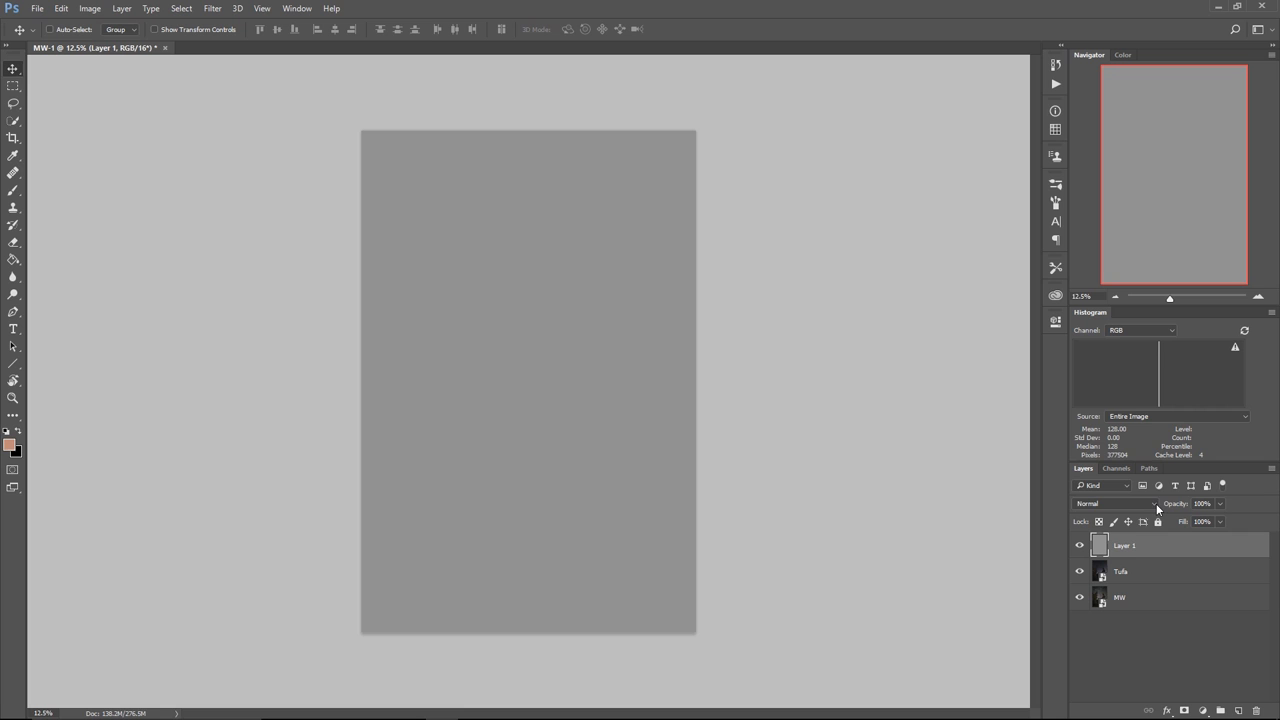
left_click(1112, 504)
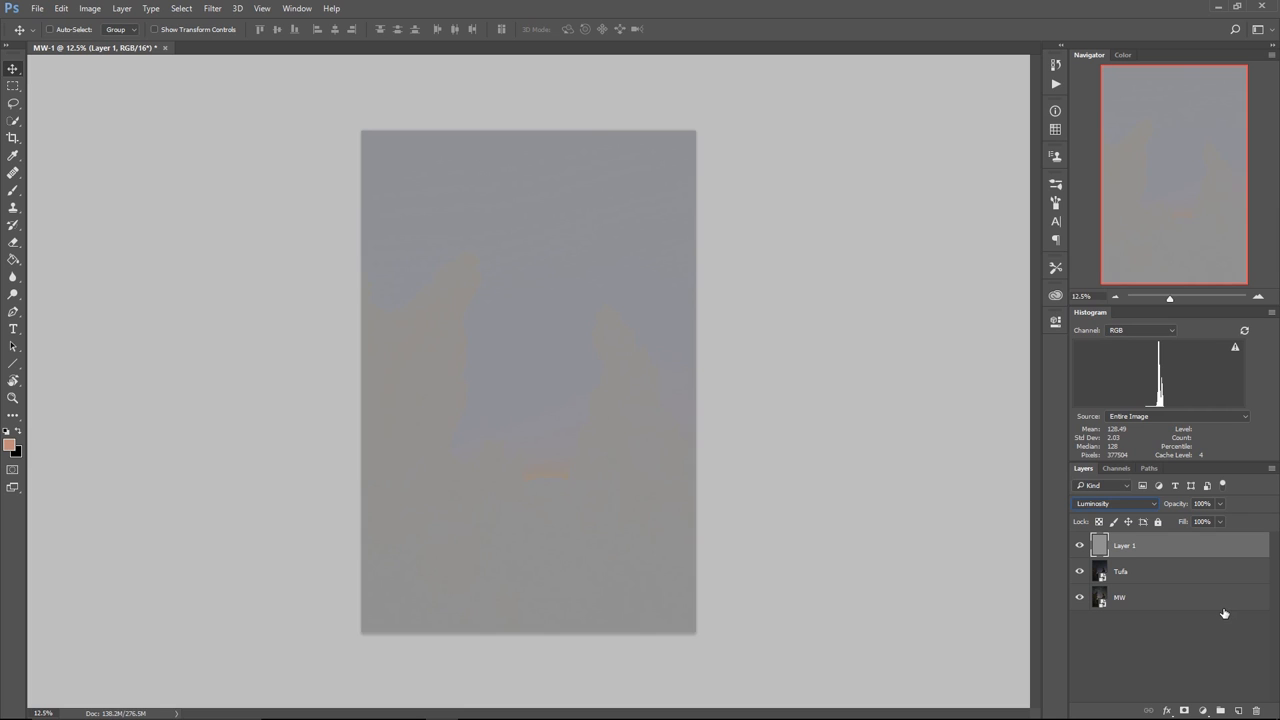
left_click(1120, 596)
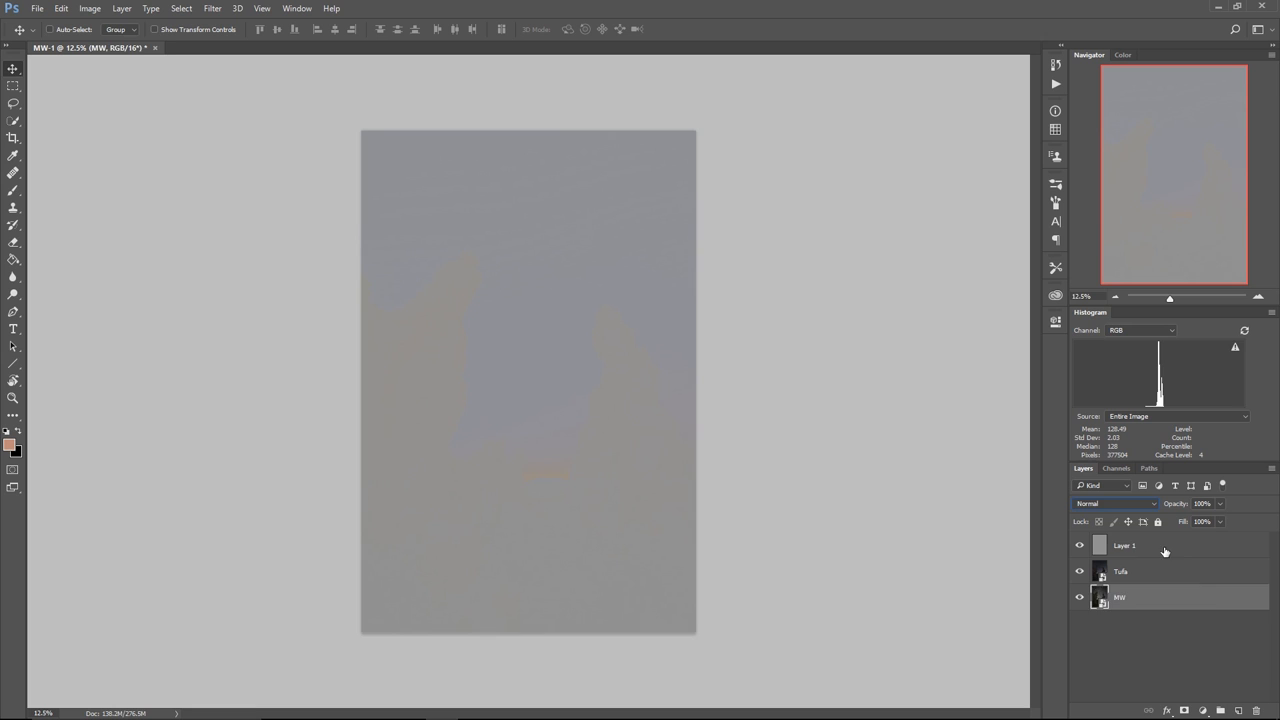
left_click(1150, 572)
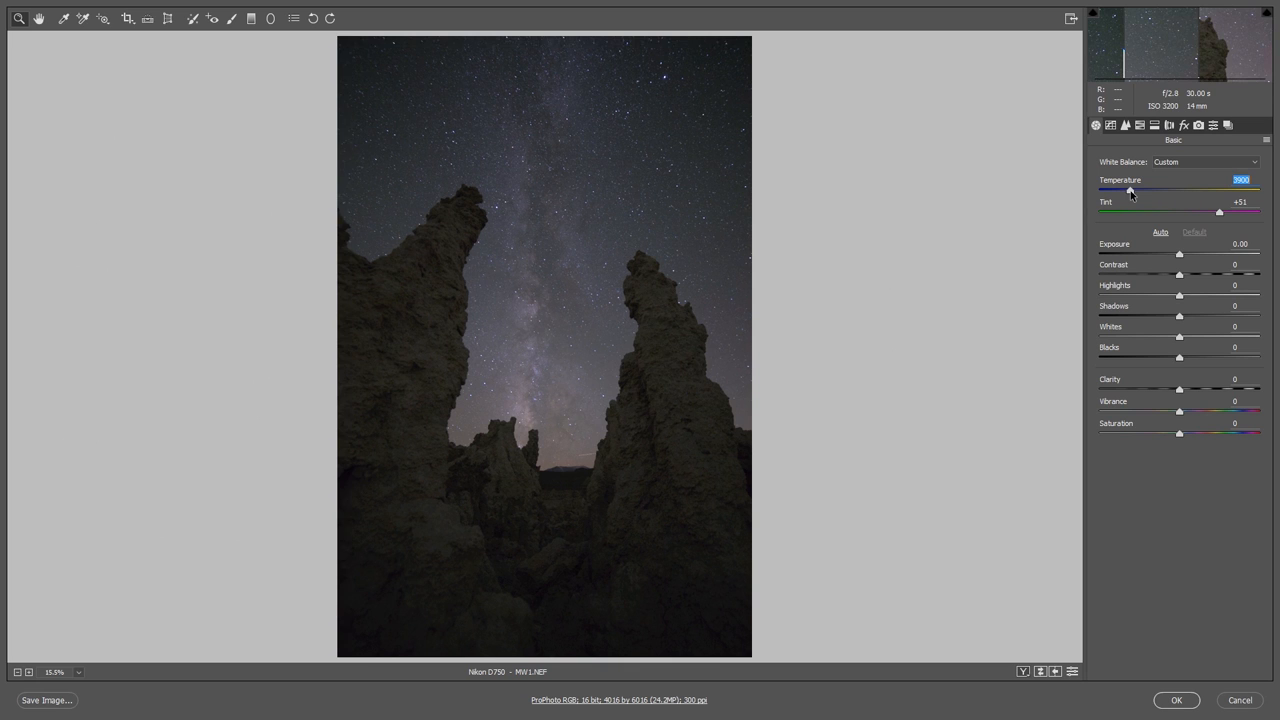
- Adjust the Milky Way photo's Temperature and the Blues saturation in HSL/Grayscale
left_click_drag(1130, 190, 1136, 190)
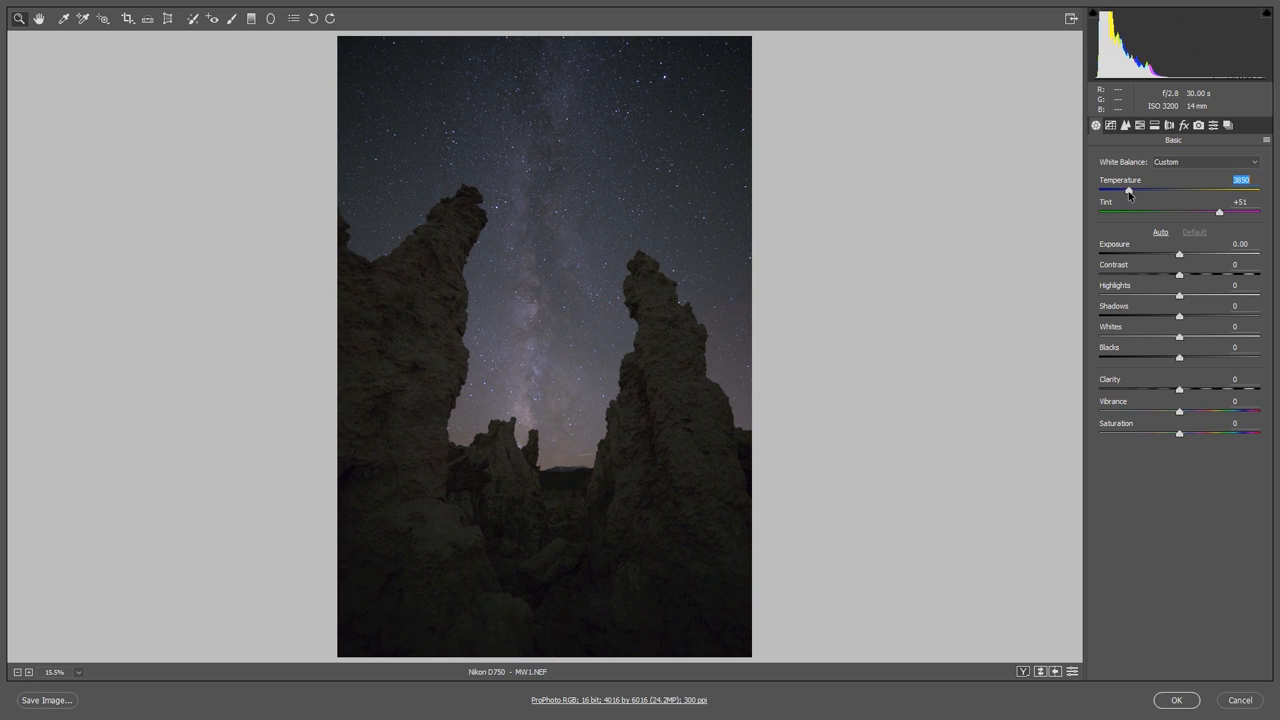
left_click(1140, 124)
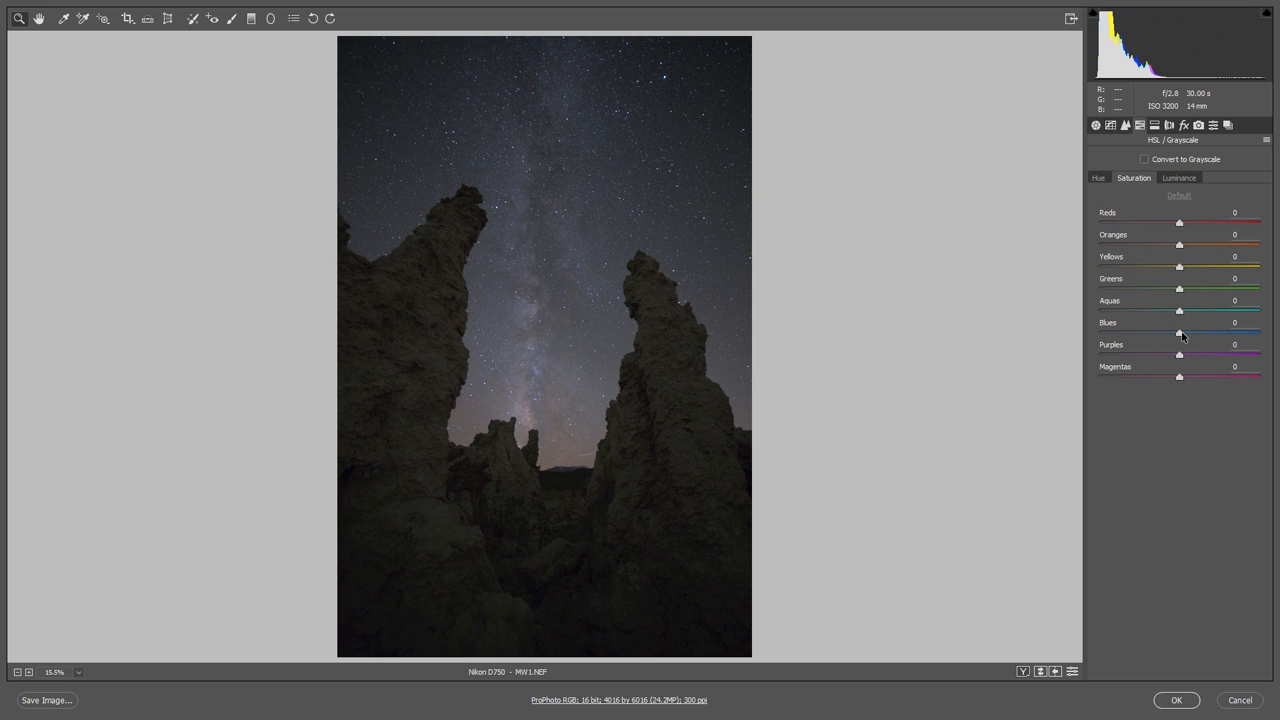
left_click(1176, 700)
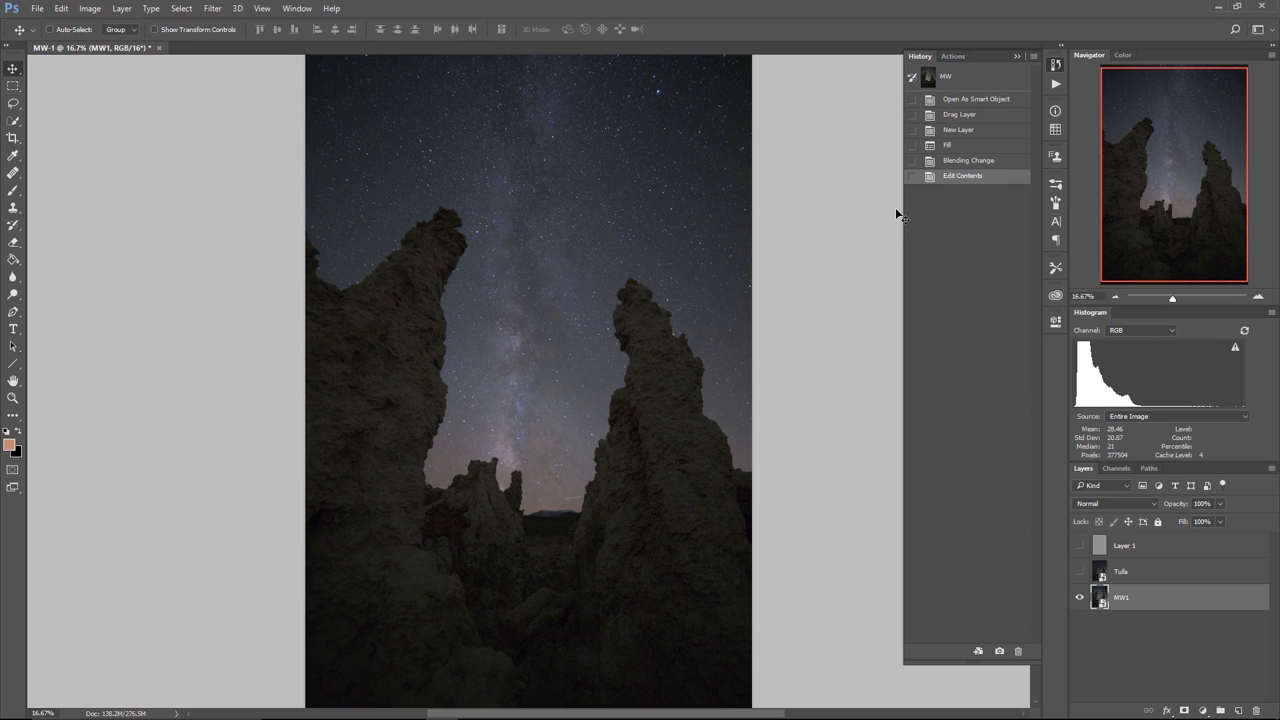
mouse_move(678, 490)
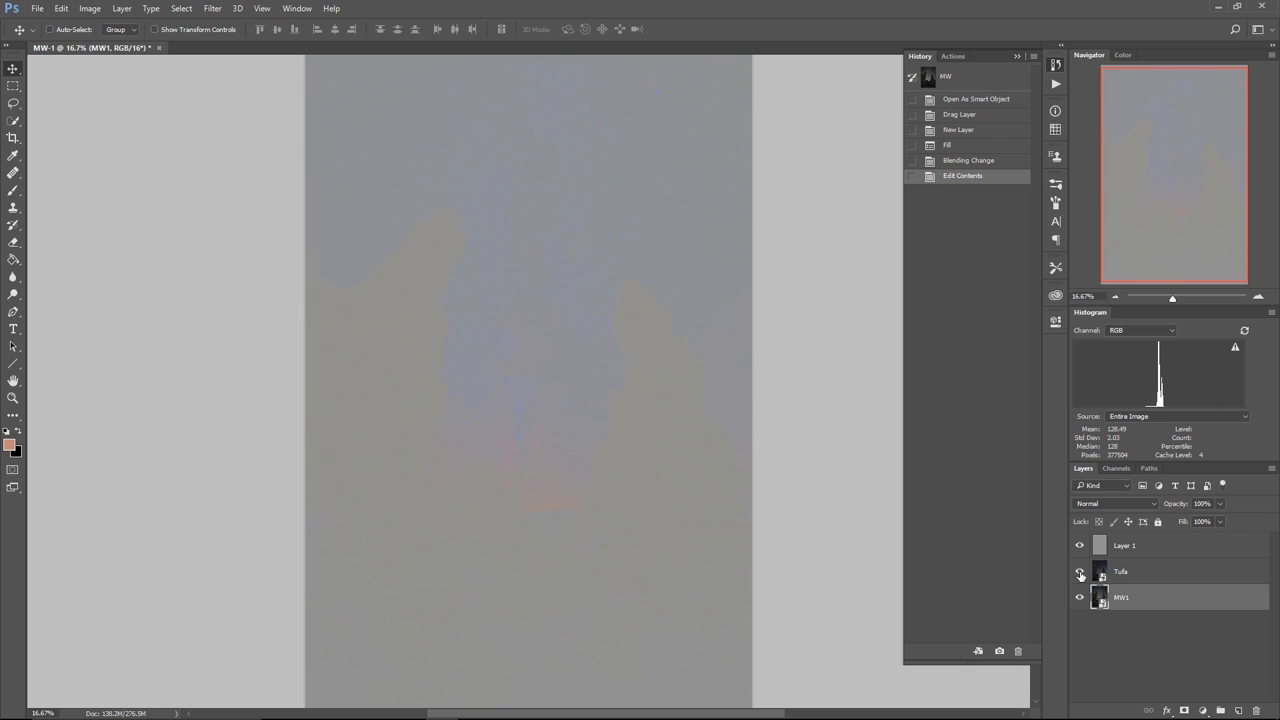
- Show the Tufa layer again above the edited Milky Way layer for colour comparison
left_click(1124, 544)
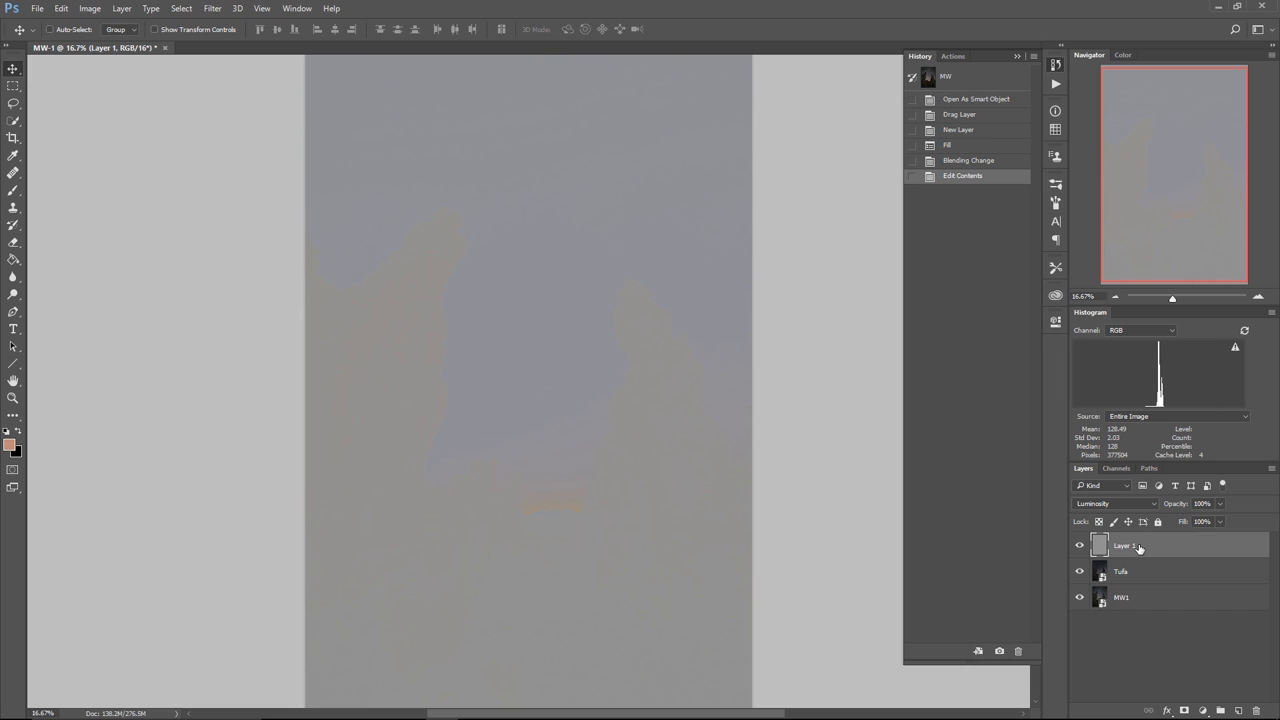
mouse_move(1144, 504)
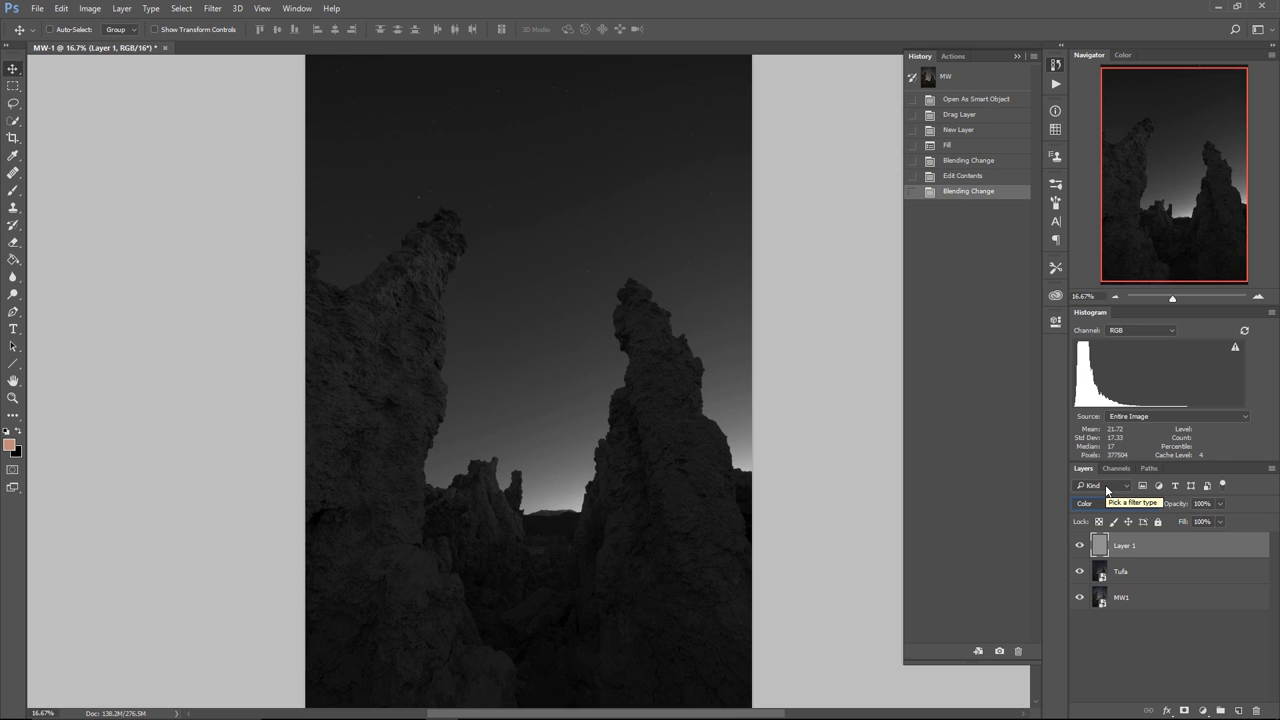
- Set the grey overlay to Color blending to compare the skies' tonal values
left_click(1080, 572)
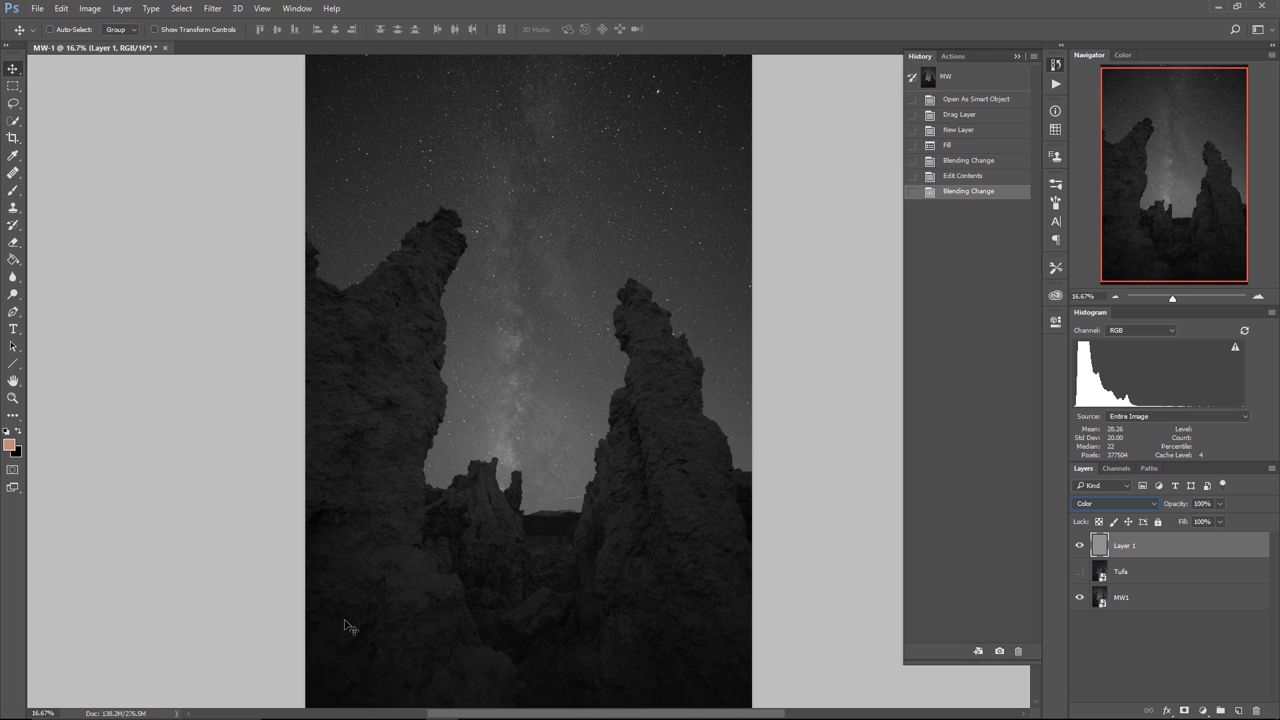
mouse_move(724, 568)
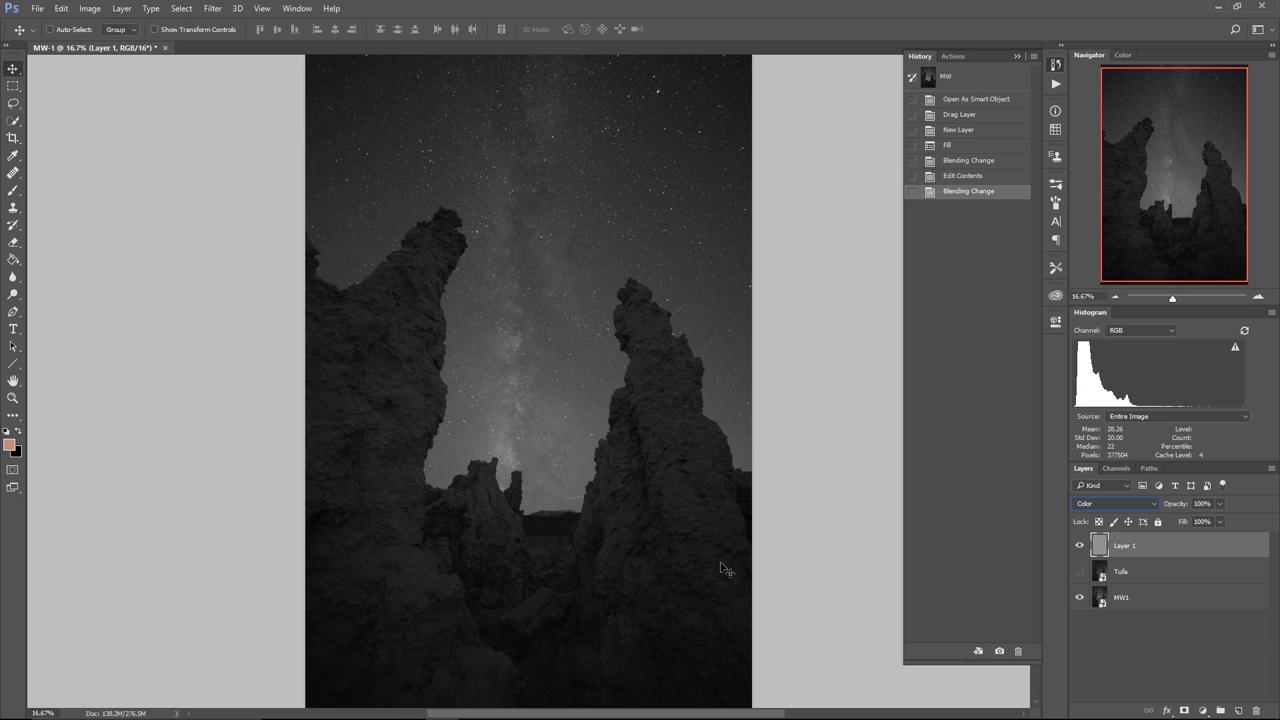
mouse_move(588, 436)
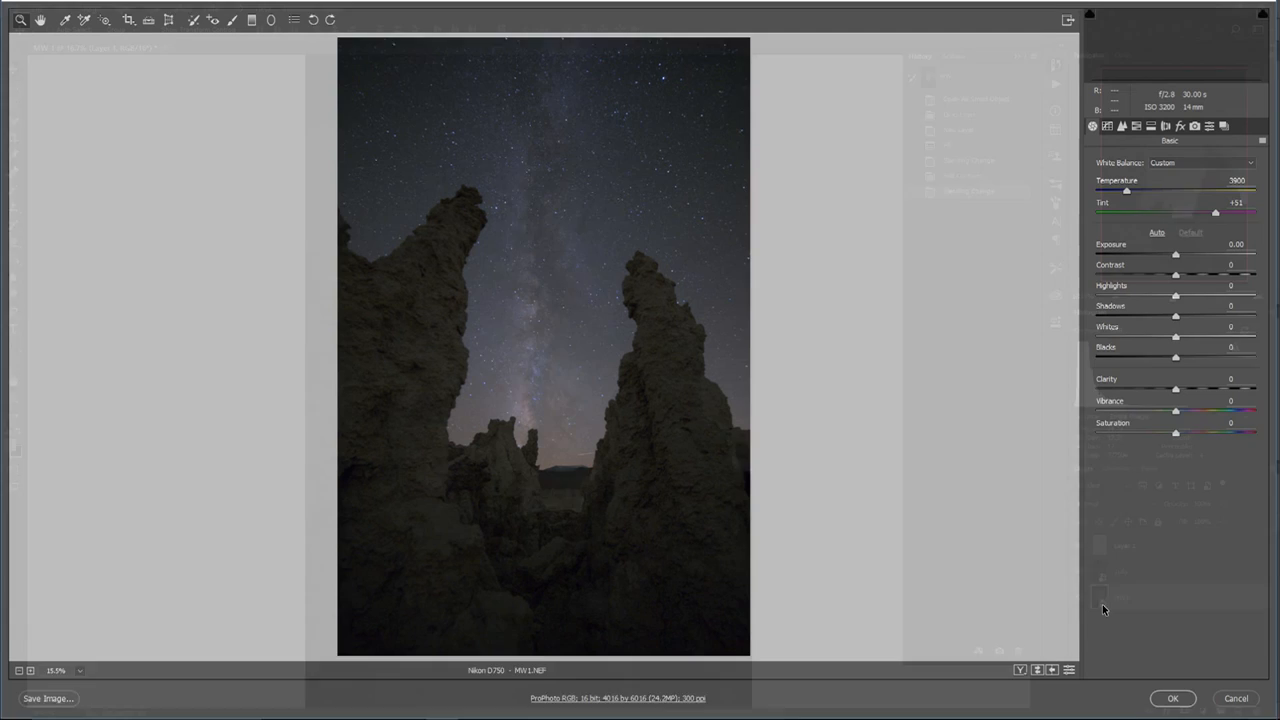
- Add a Graduated Filter up from the horizon with raised Exposure and lifted Shadows
left_click(1136, 124)
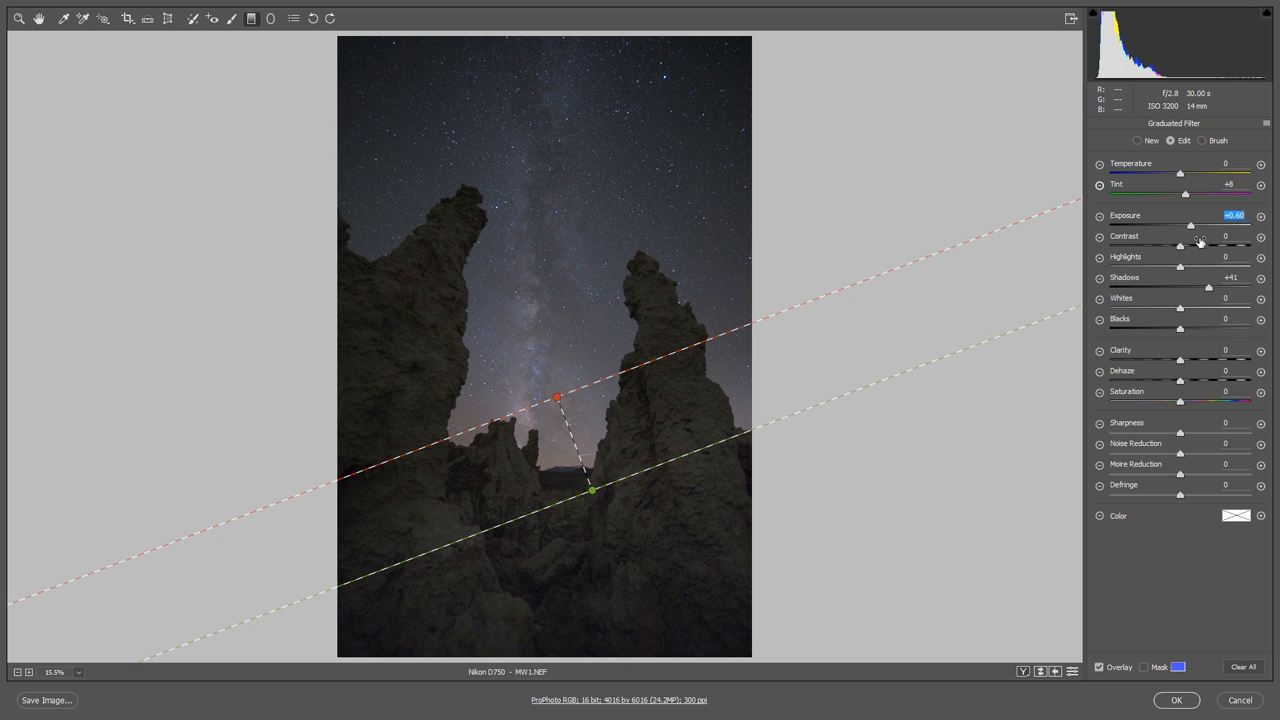
left_click_drag(1208, 288, 1216, 288)
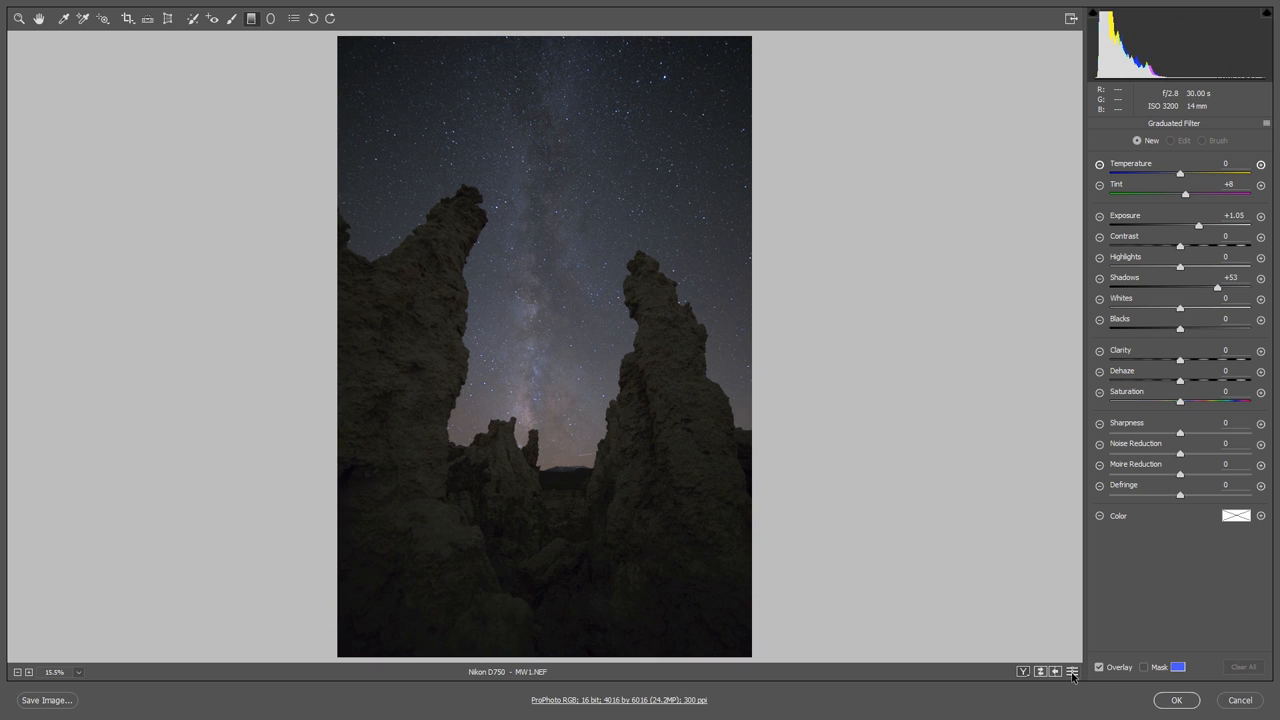
left_click_drag(544, 372, 592, 490)
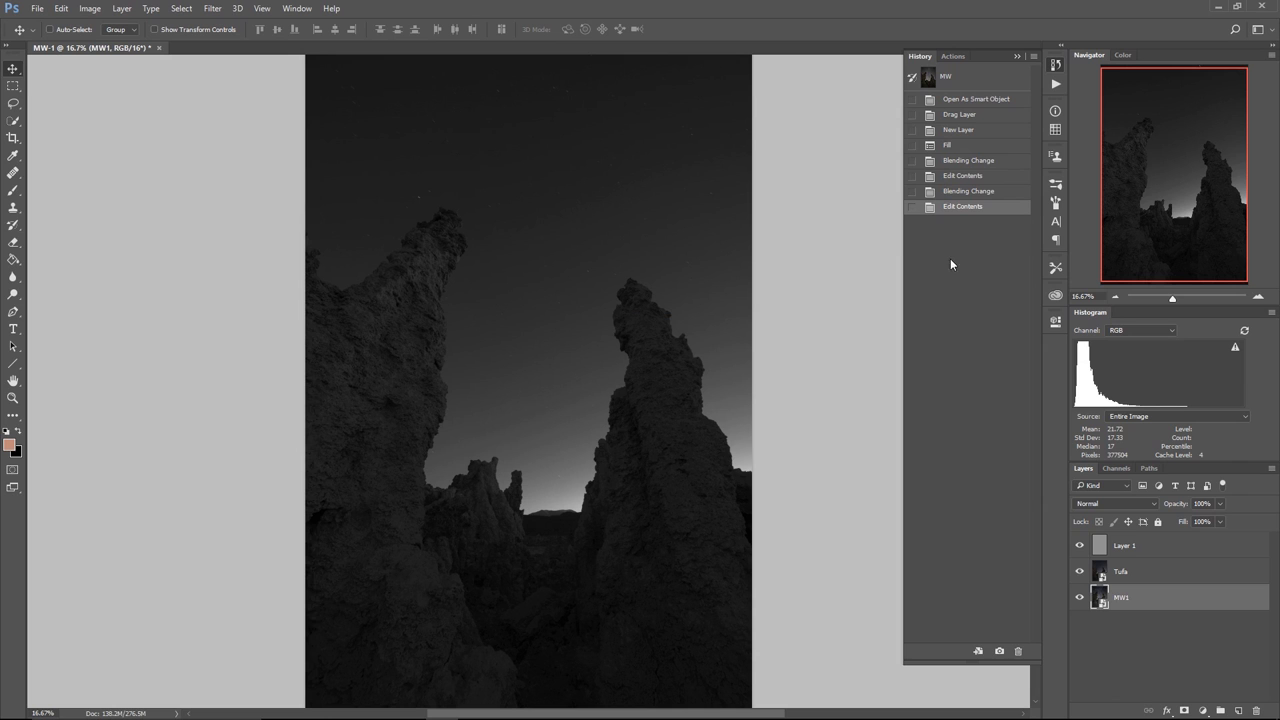
- Toggle the Tufa layer's visibility to compare its grayscale sky luminance with the Milky Way
left_click(968, 192)
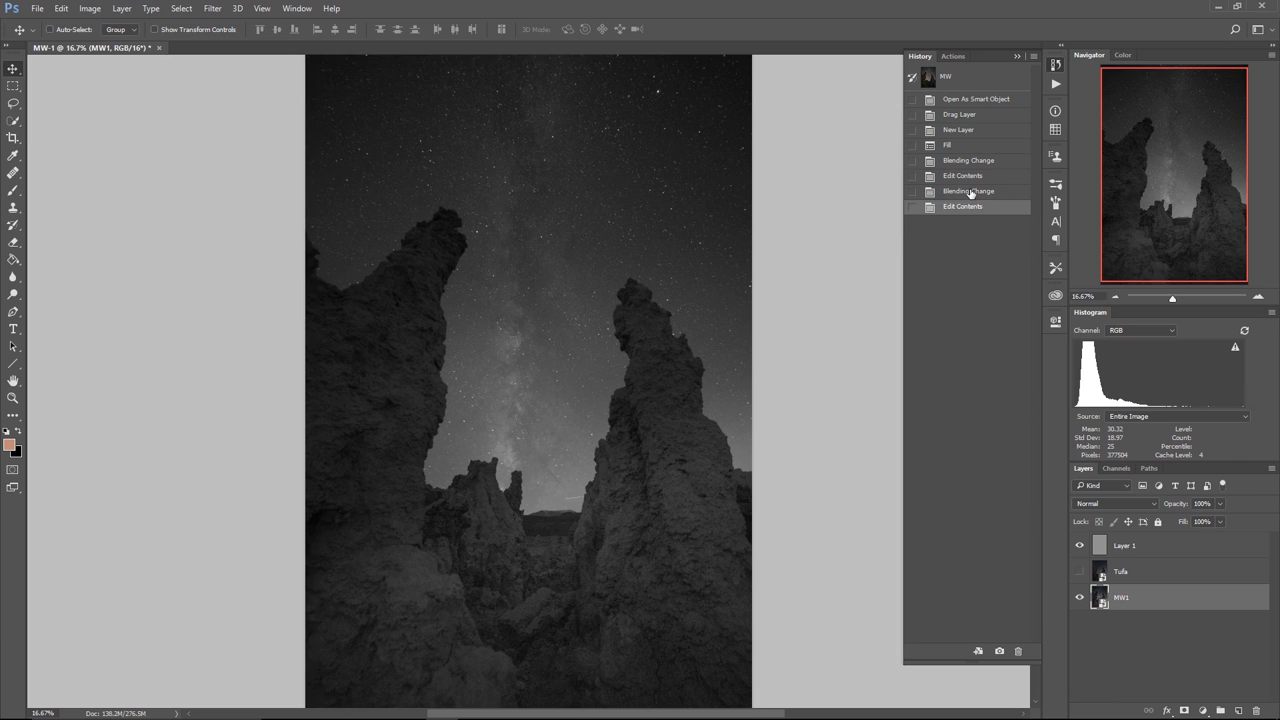
left_click(968, 192)
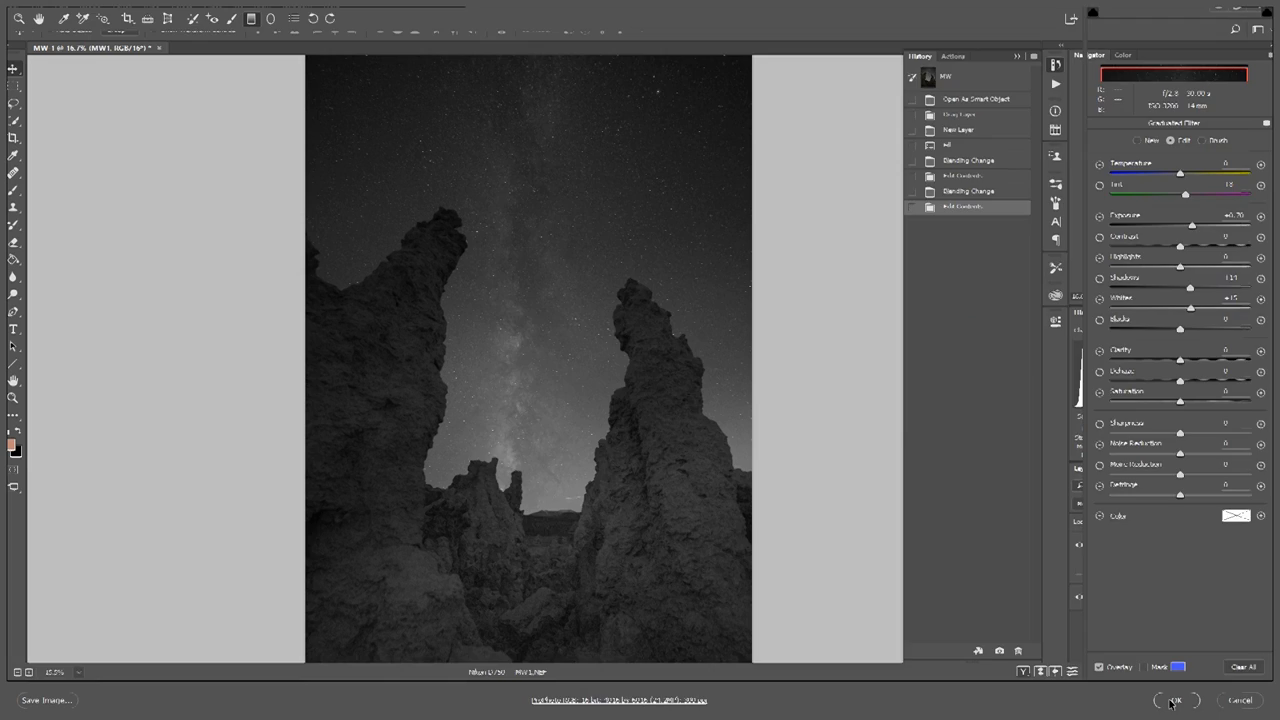
- Commit the refined graduated-filter brightness edits to the Milky Way smart object with OK
left_click(1176, 700)
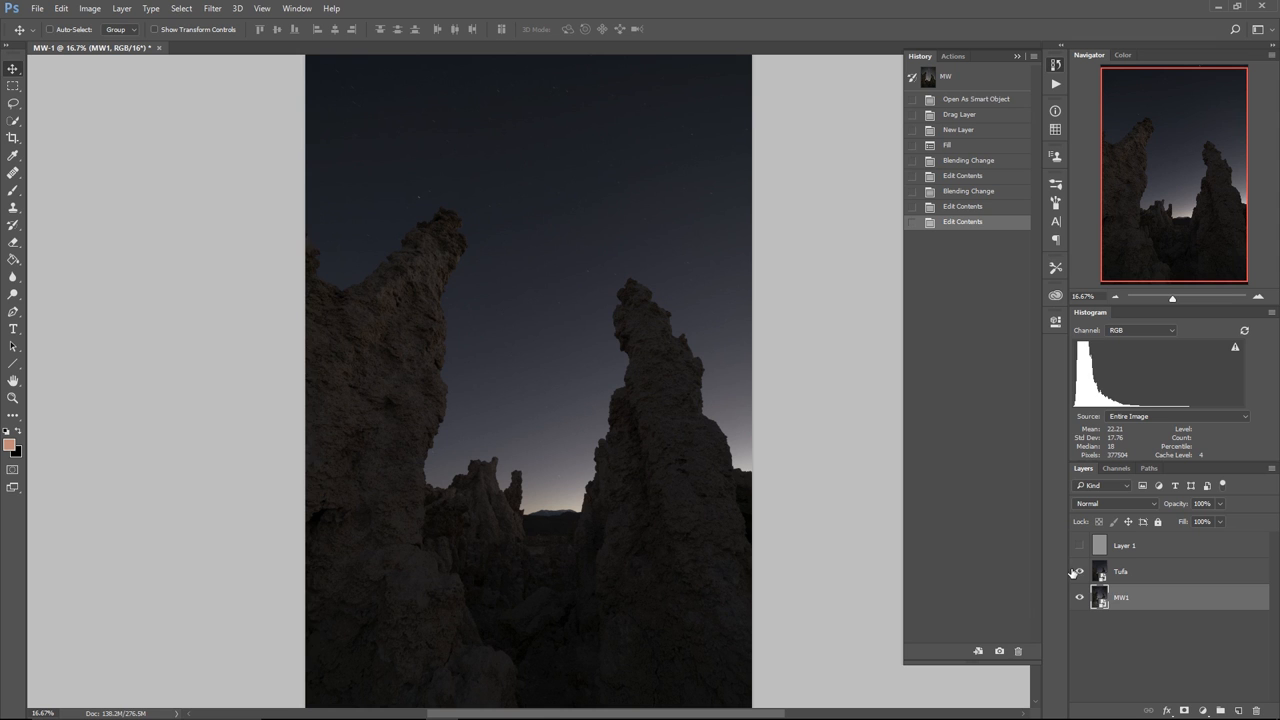
- Hide then reshow the Tufa layer to compare the colour Milky Way sky against the dusk tufa
left_click(1078, 572)
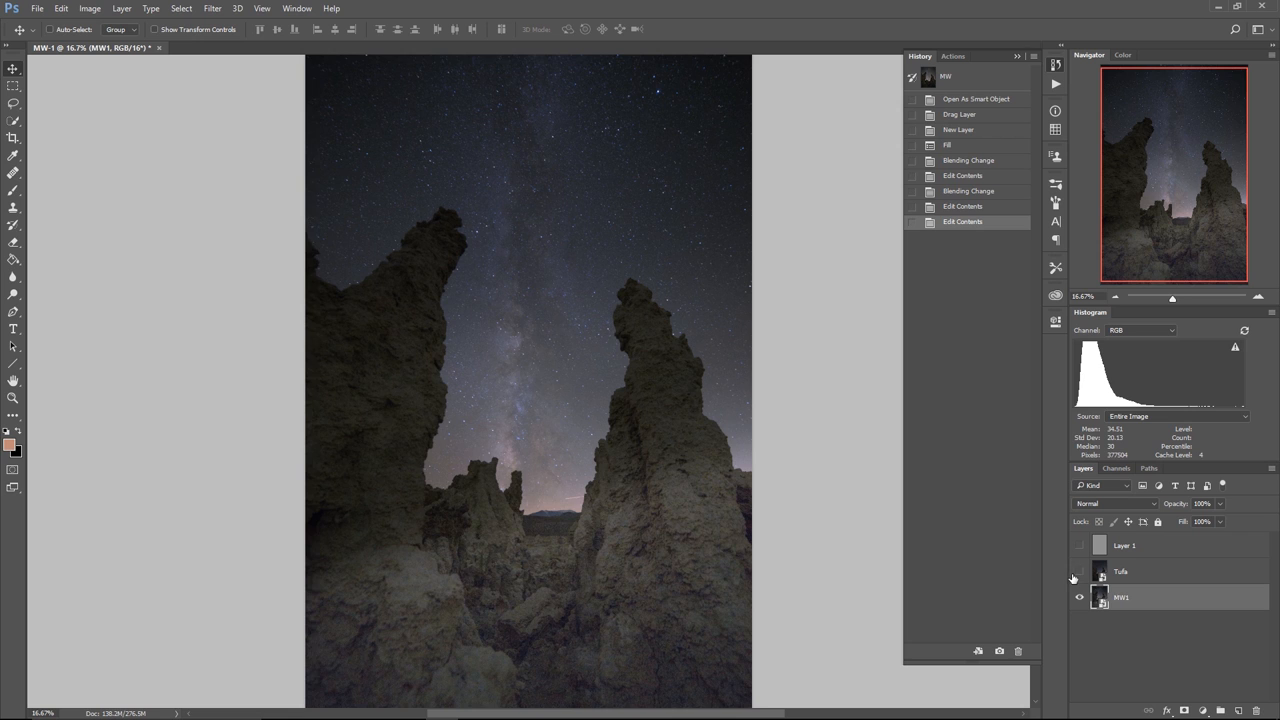
left_click(1080, 572)
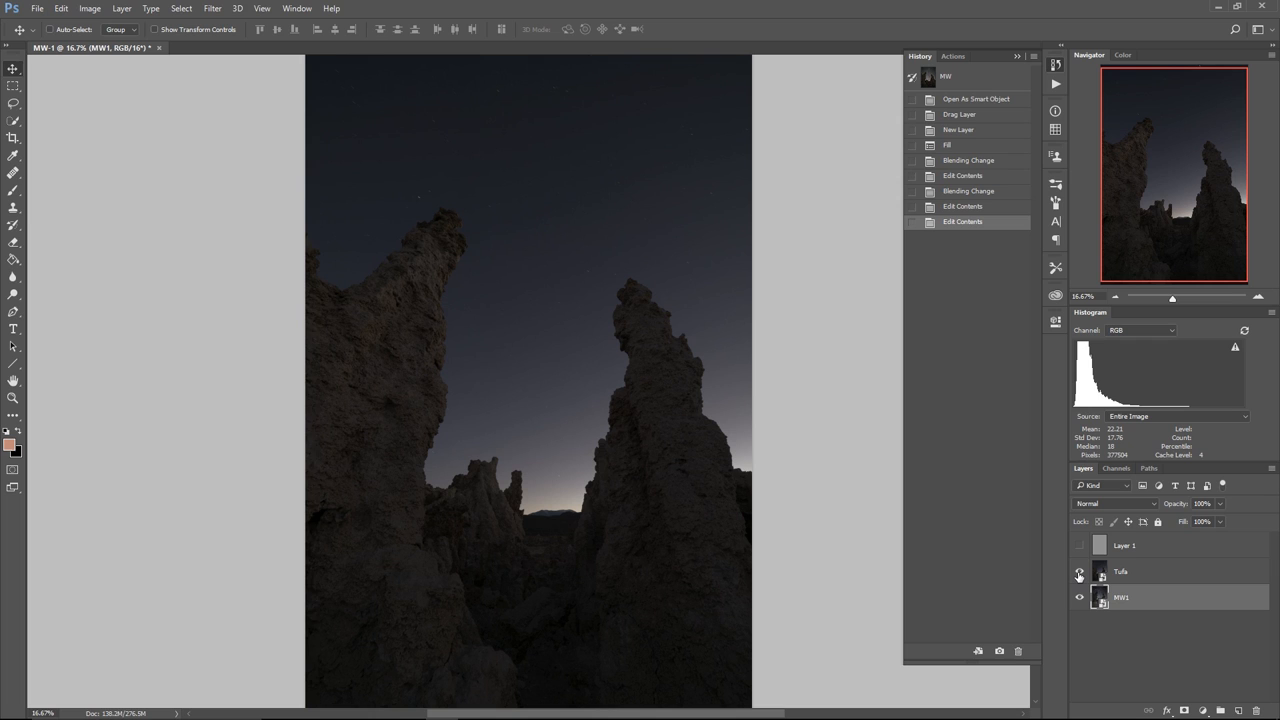